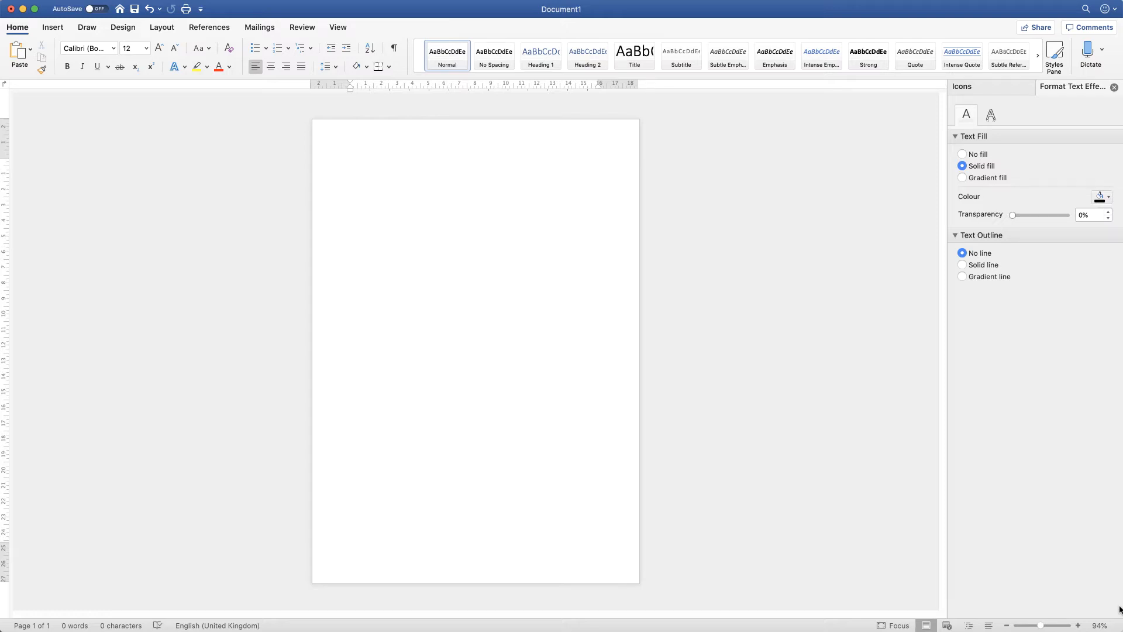
Close the Format Text Effects pane, leaving just the blank page.
{"action": "left_click", "coordinate": [351, 163]}
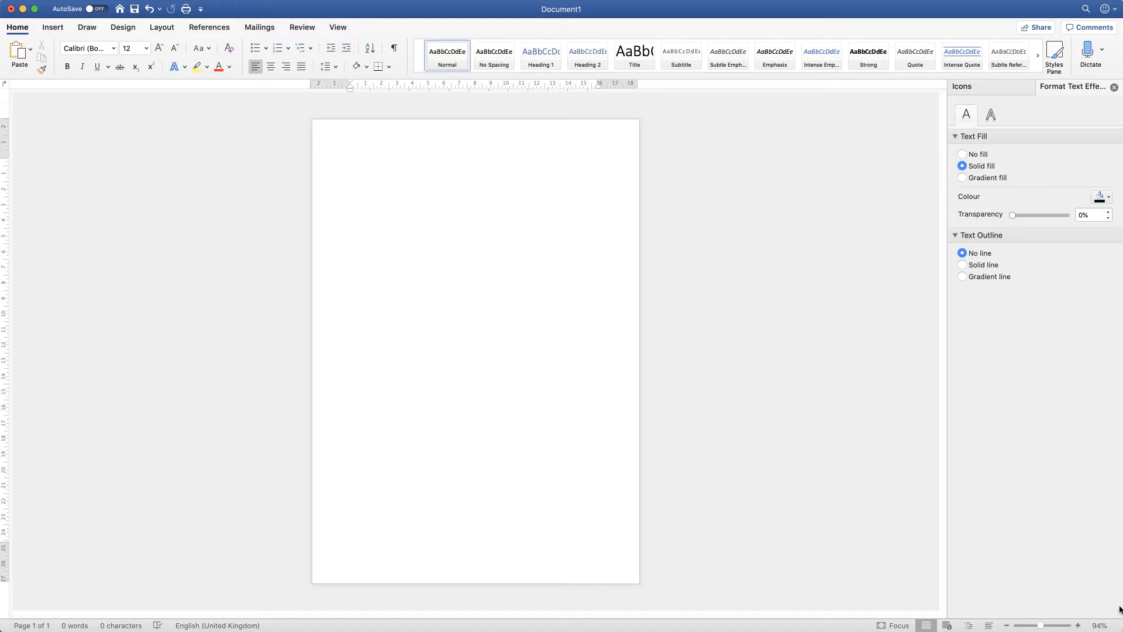
{"action": "left_click", "coordinate": [351, 162]}
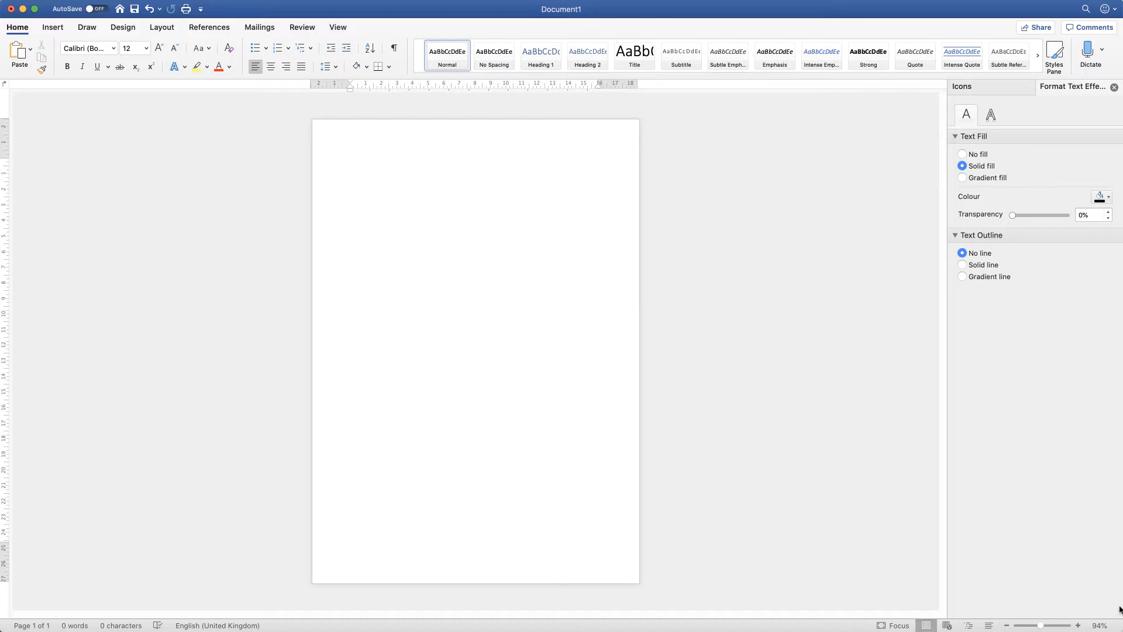
{"action": "left_click", "coordinate": [351, 163]}
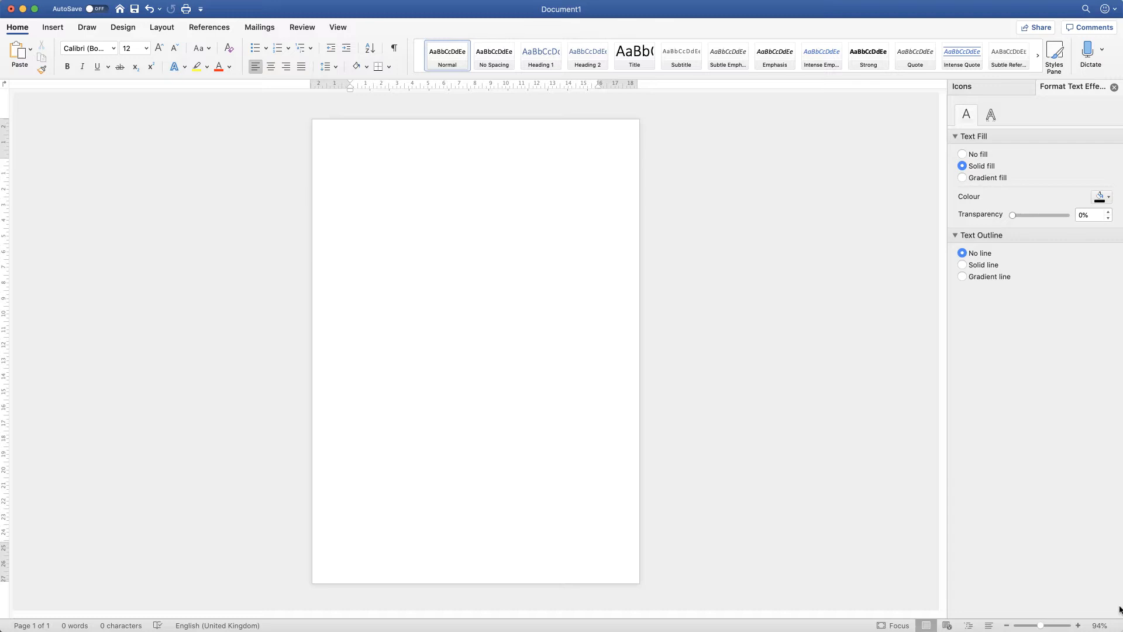
{"action": "left_click", "coordinate": [351, 163]}
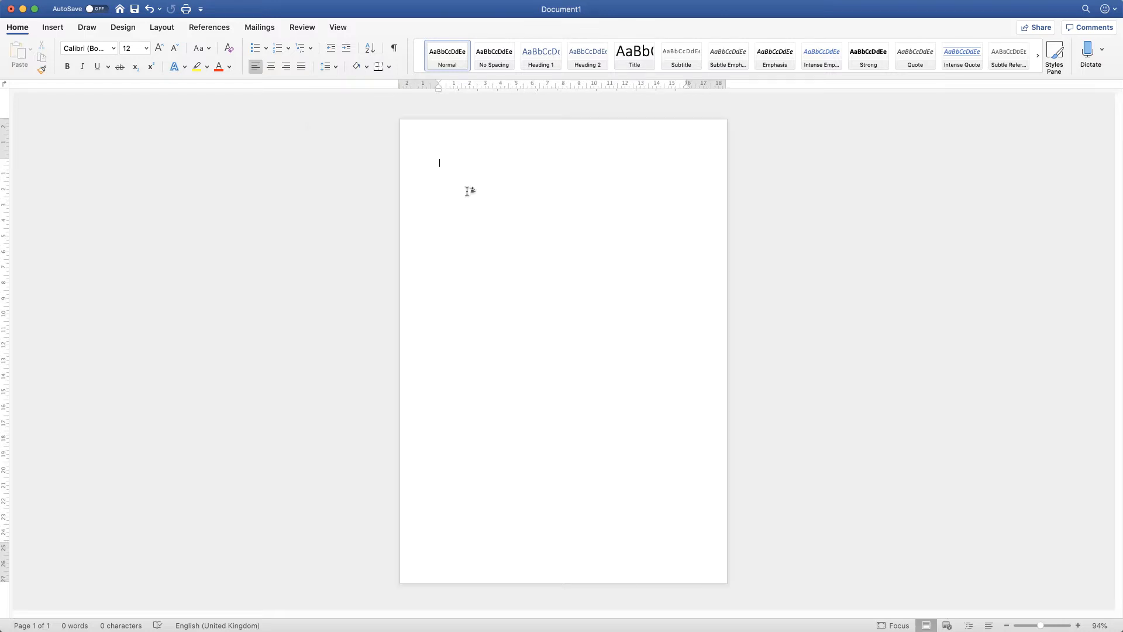
{"action": "mouse_move", "coordinate": [485, 194]}
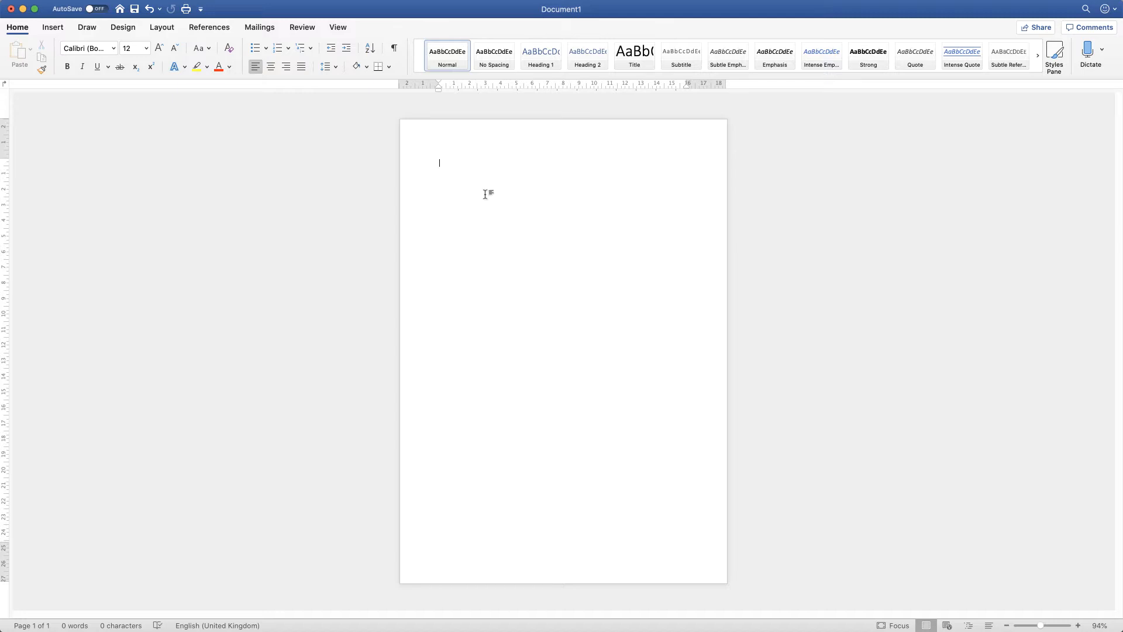
{"action": "mouse_move", "coordinate": [619, 301]}
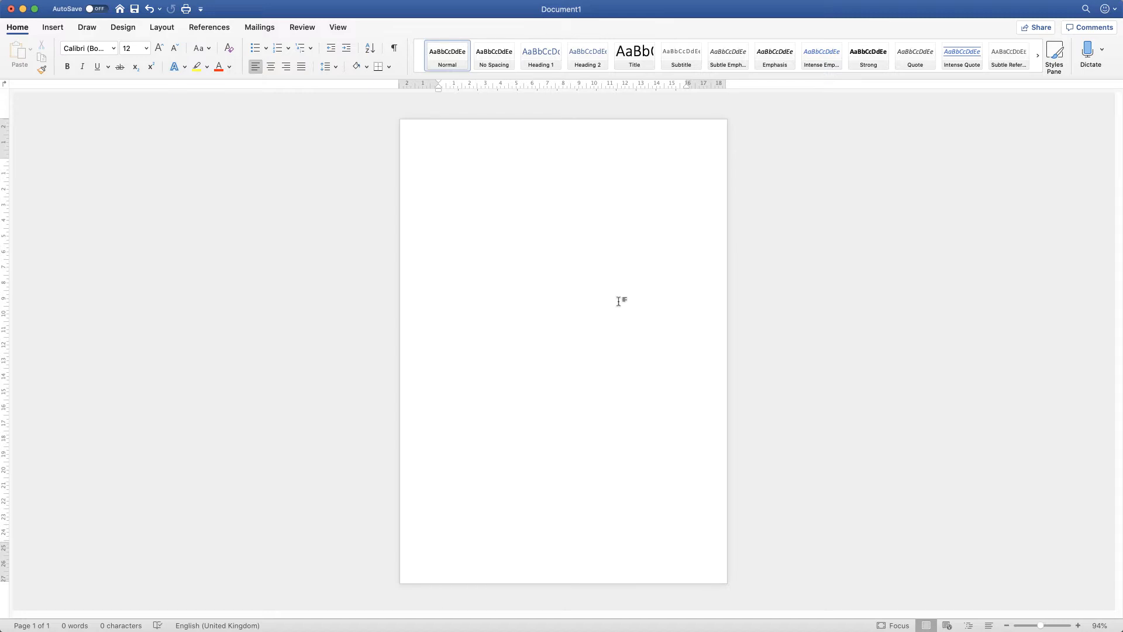
Pick the Rectangle shape from the Insert Shapes gallery to draw the squares.
{"action": "left_click", "coordinate": [439, 162]}
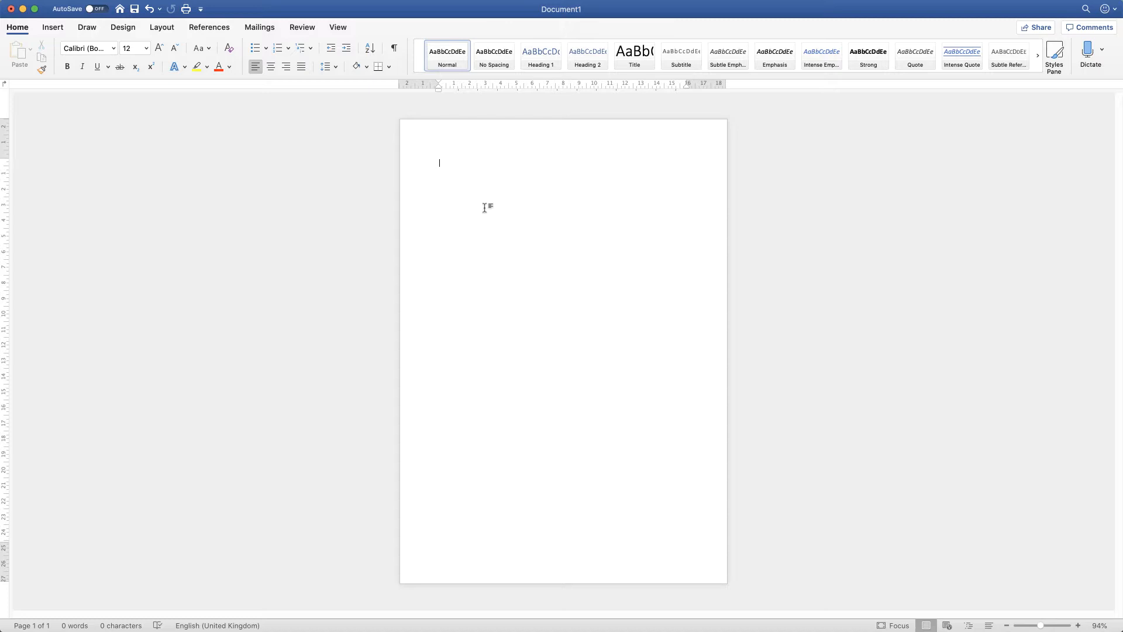
{"action": "mouse_move", "coordinate": [52, 28]}
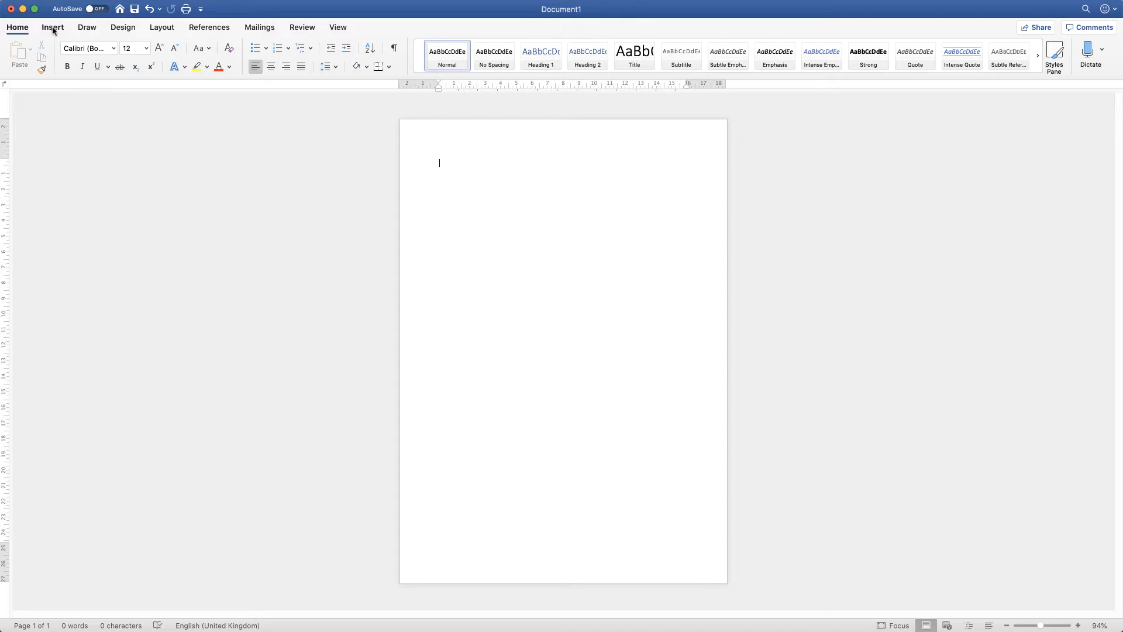
{"action": "left_click", "coordinate": [52, 27]}
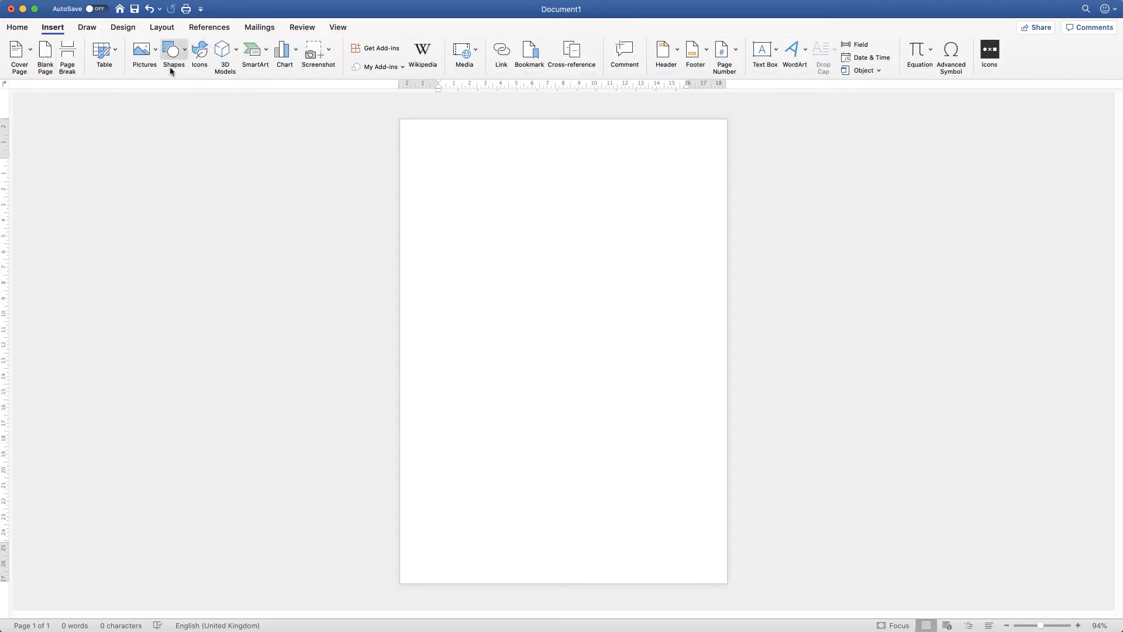
{"action": "left_click", "coordinate": [173, 55]}
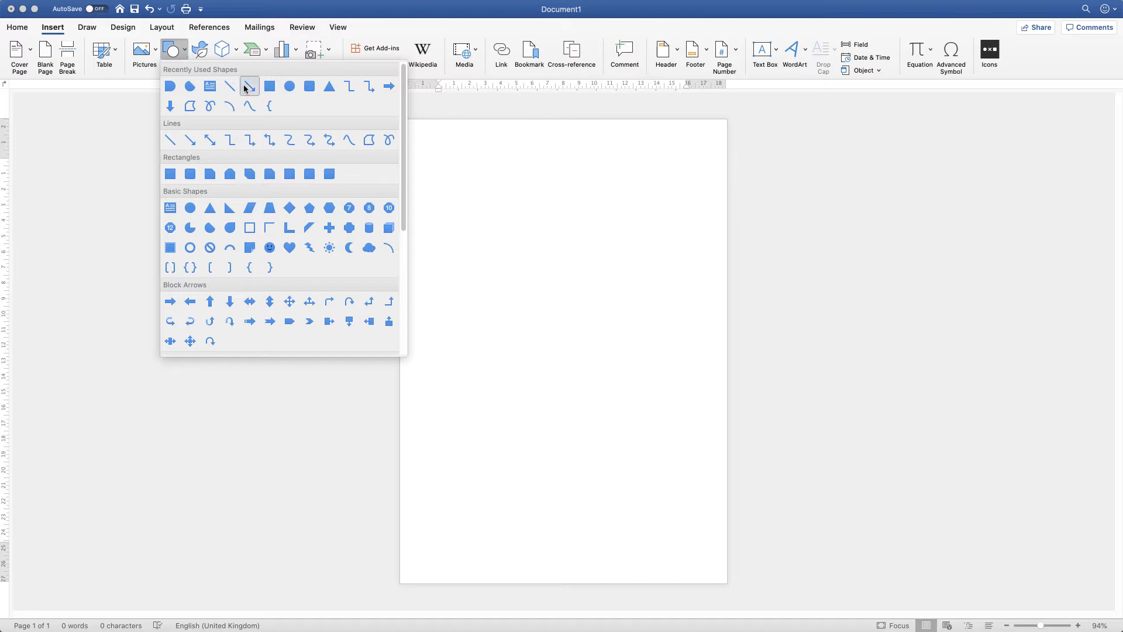
{"action": "left_click", "coordinate": [248, 86]}
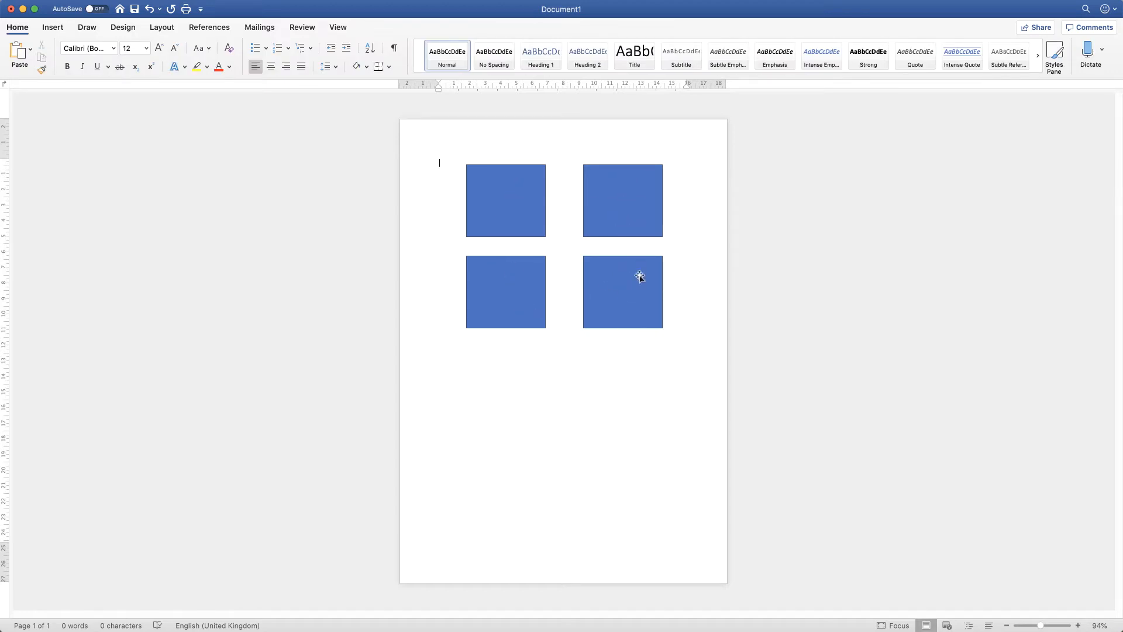
{"action": "mouse_move", "coordinate": [514, 300]}
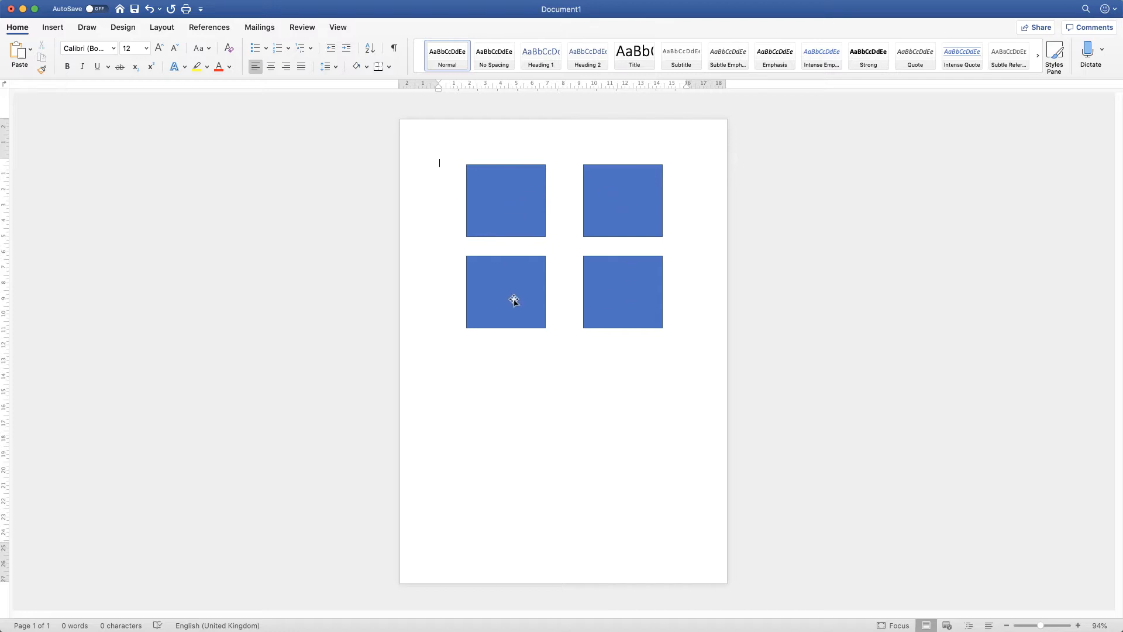
{"action": "mouse_move", "coordinate": [619, 230]}
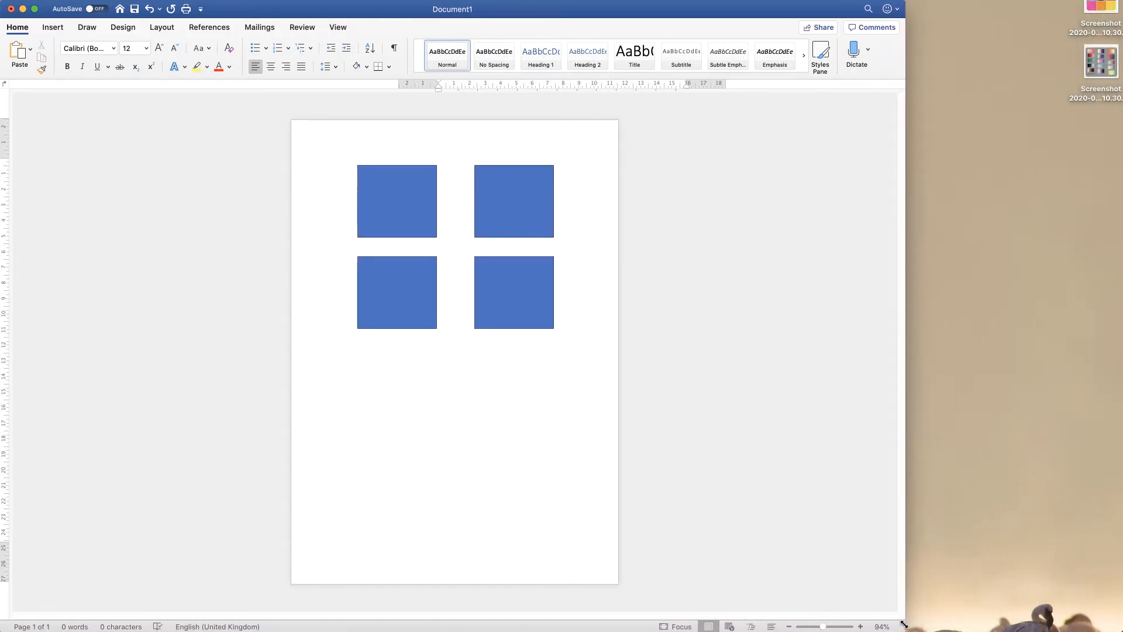
Filter the Google Images colour swatch results to bright palettes in the browser.
{"action": "left_click", "coordinate": [329, 162]}
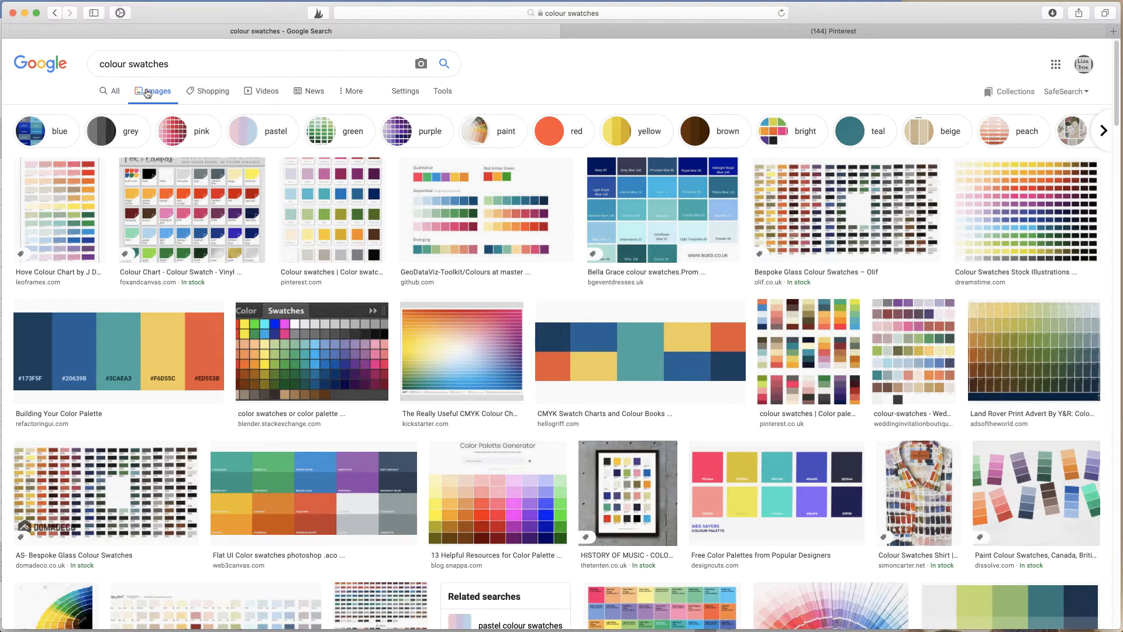
{"action": "mouse_move", "coordinate": [252, 466]}
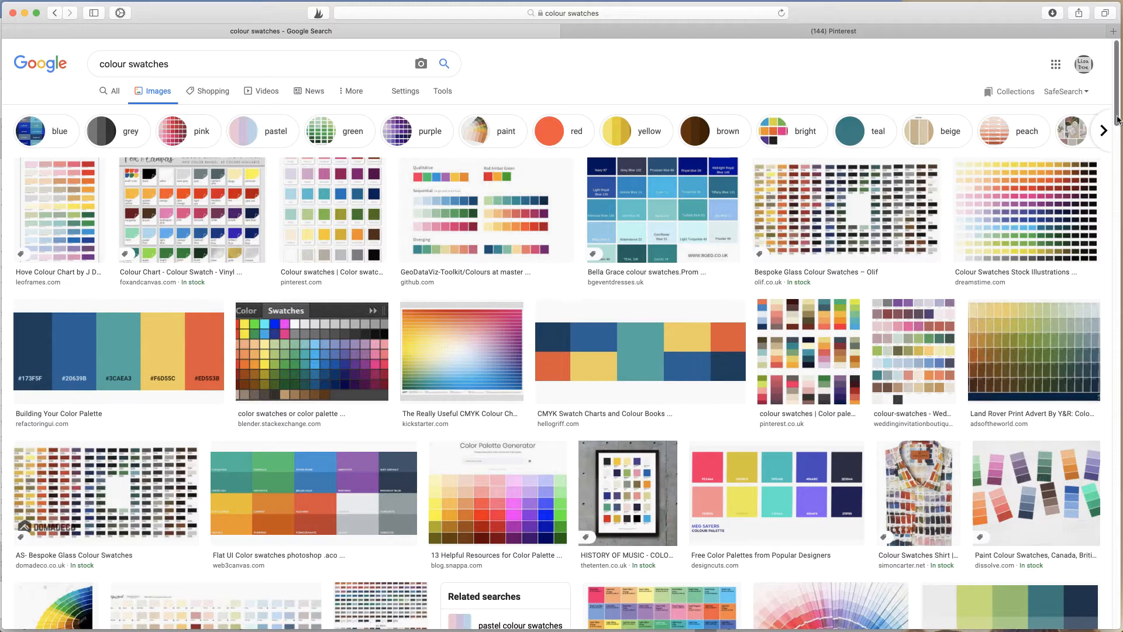
{"action": "scroll", "scroll_direction": "down", "scroll_amount": 3}
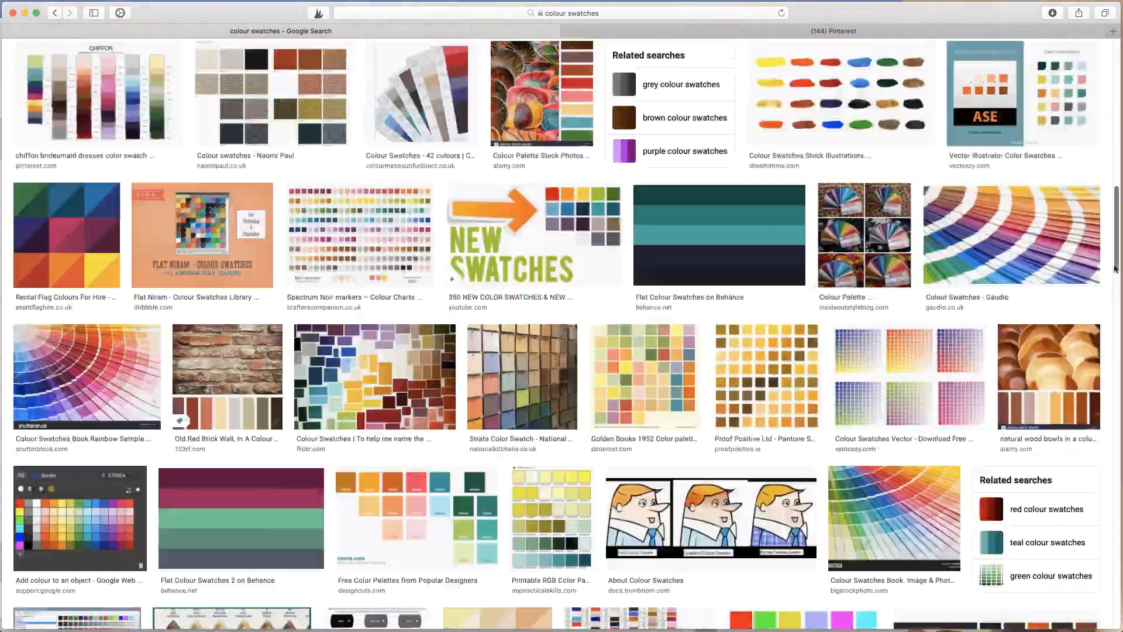
{"action": "scroll", "scroll_direction": "up", "scroll_amount": 3}
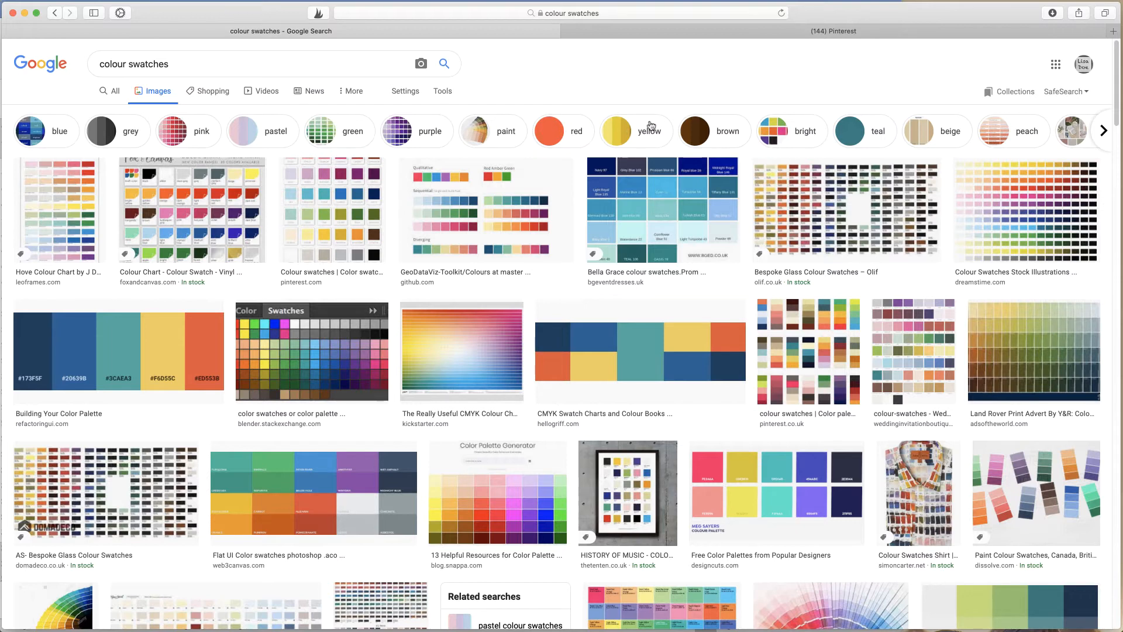
{"action": "mouse_move", "coordinate": [807, 125]}
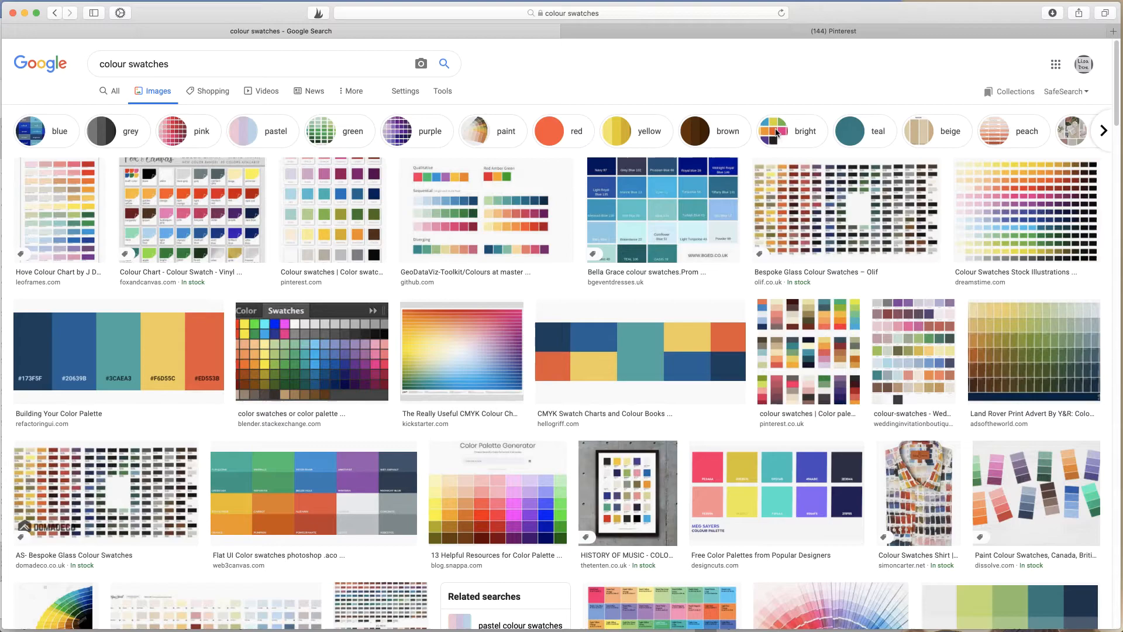
{"action": "left_click", "coordinate": [804, 131]}
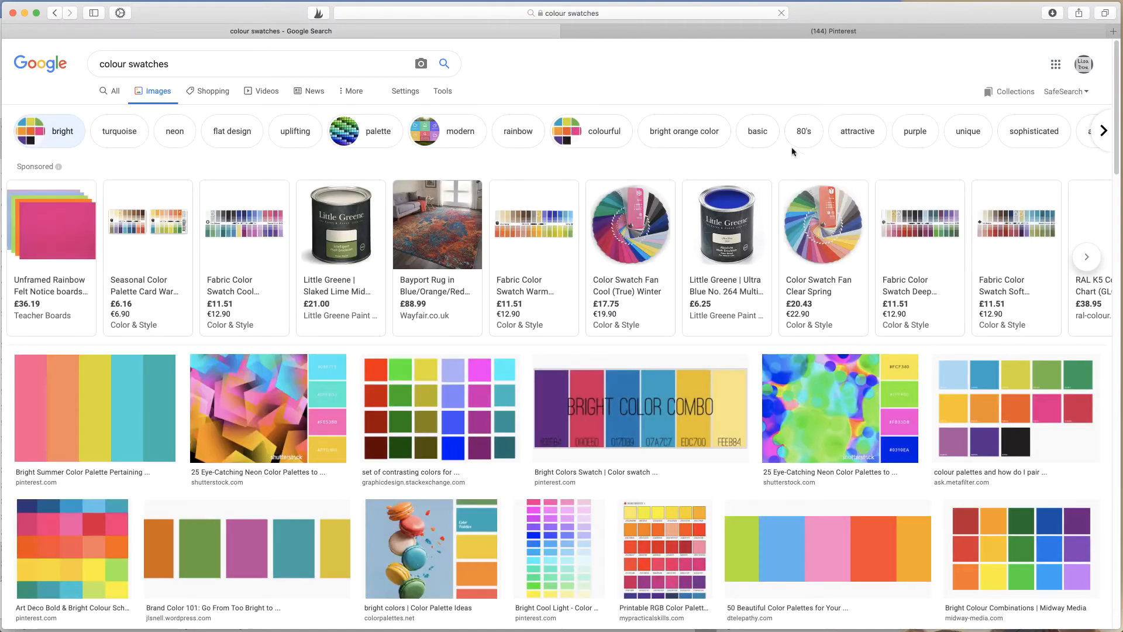
{"action": "scroll", "scroll_direction": "down", "scroll_amount": 3}
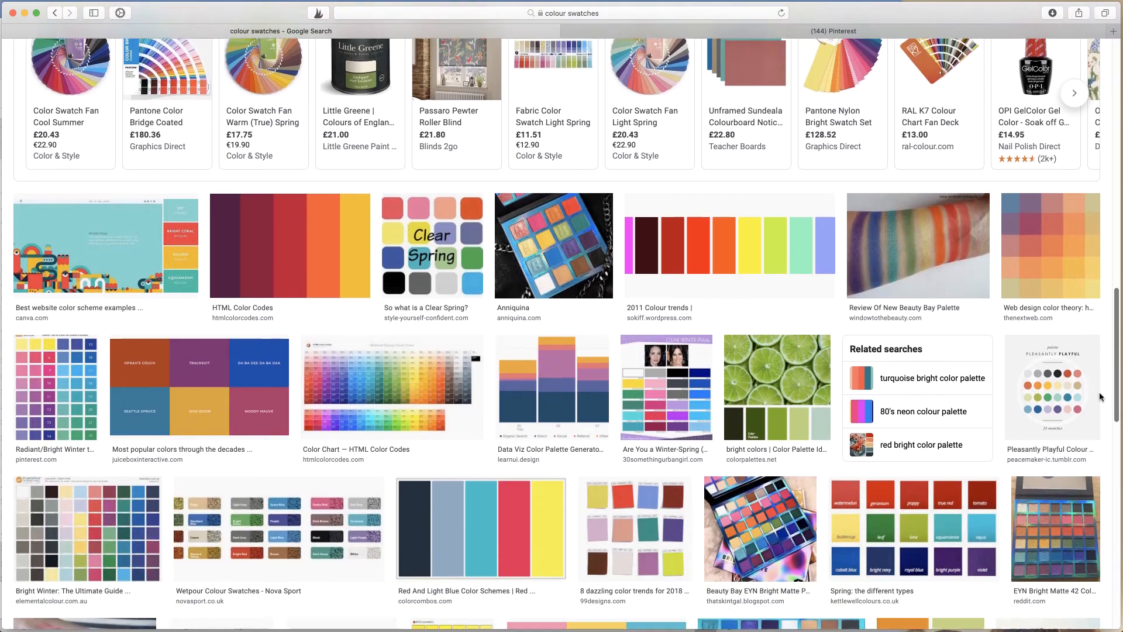
{"action": "scroll", "scroll_direction": "up", "scroll_amount": 3}
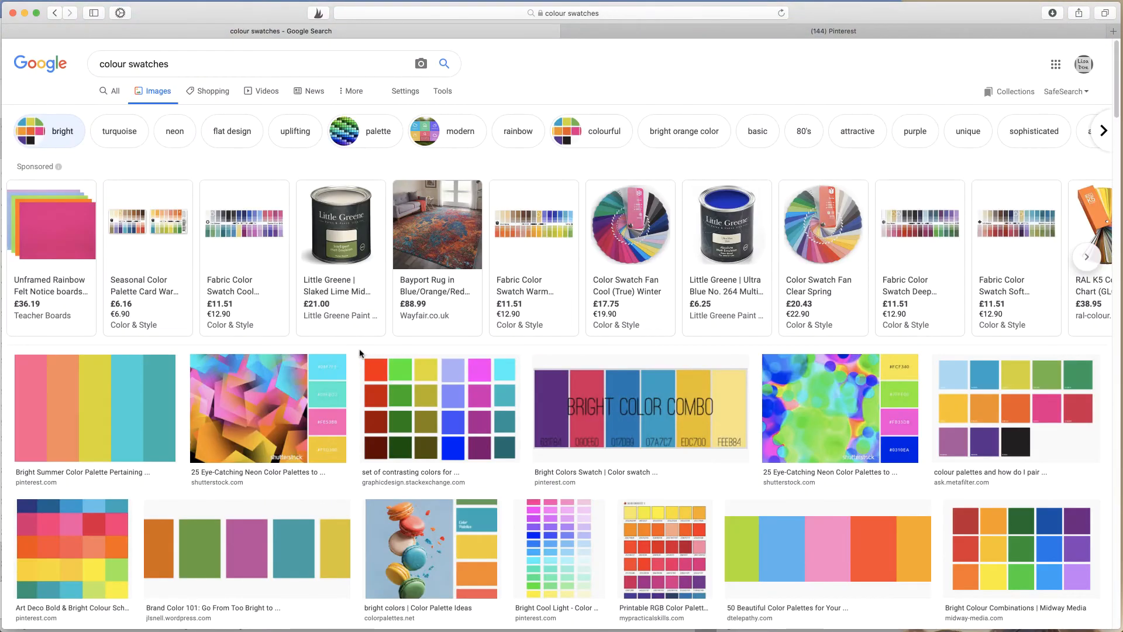
{"action": "mouse_move", "coordinate": [210, 386]}
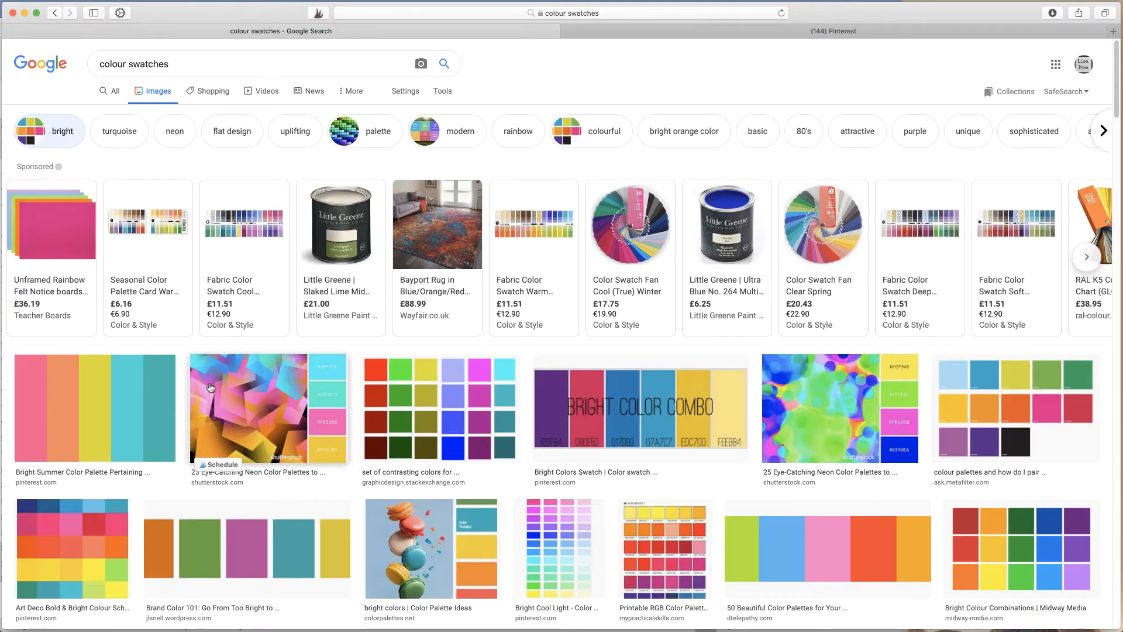
{"action": "mouse_move", "coordinate": [128, 437]}
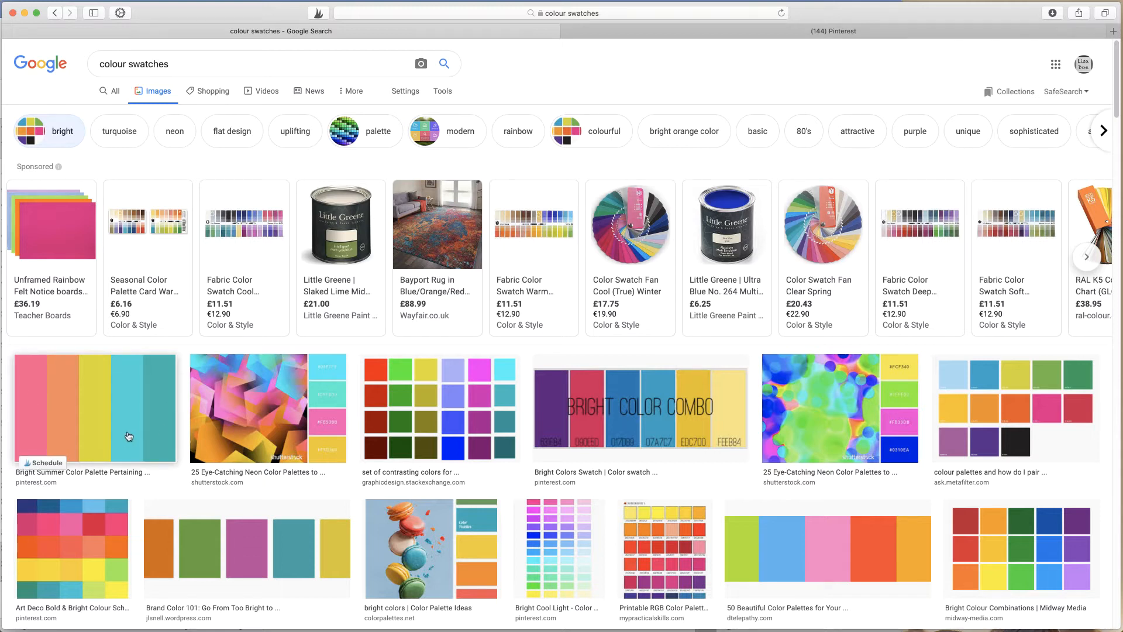
{"action": "mouse_move", "coordinate": [165, 386]}
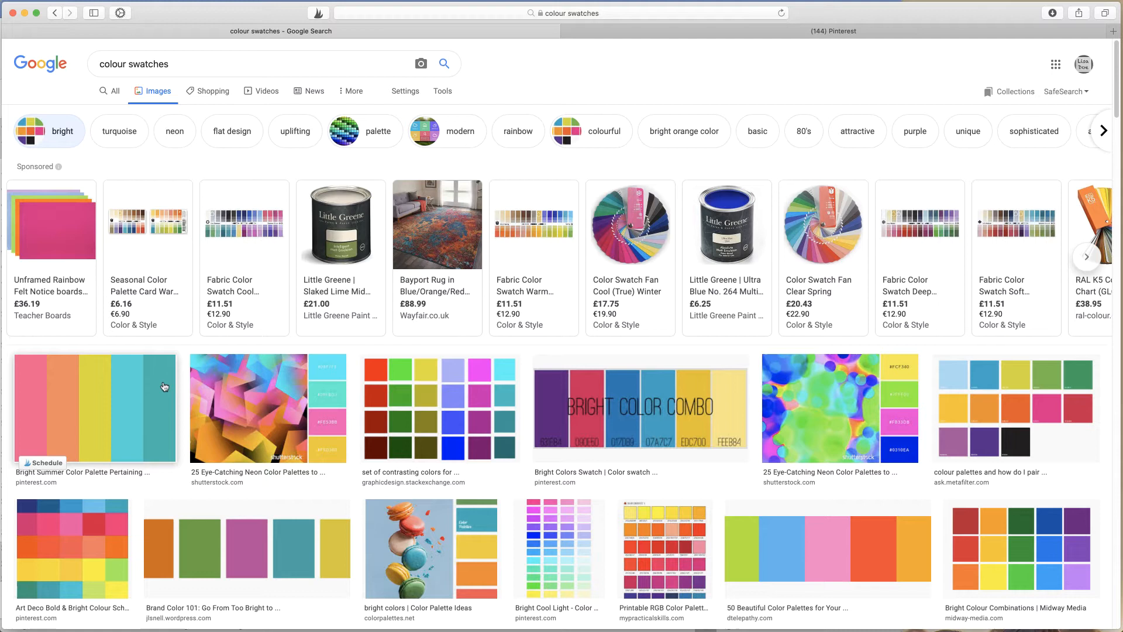
{"action": "mouse_move", "coordinate": [163, 384]}
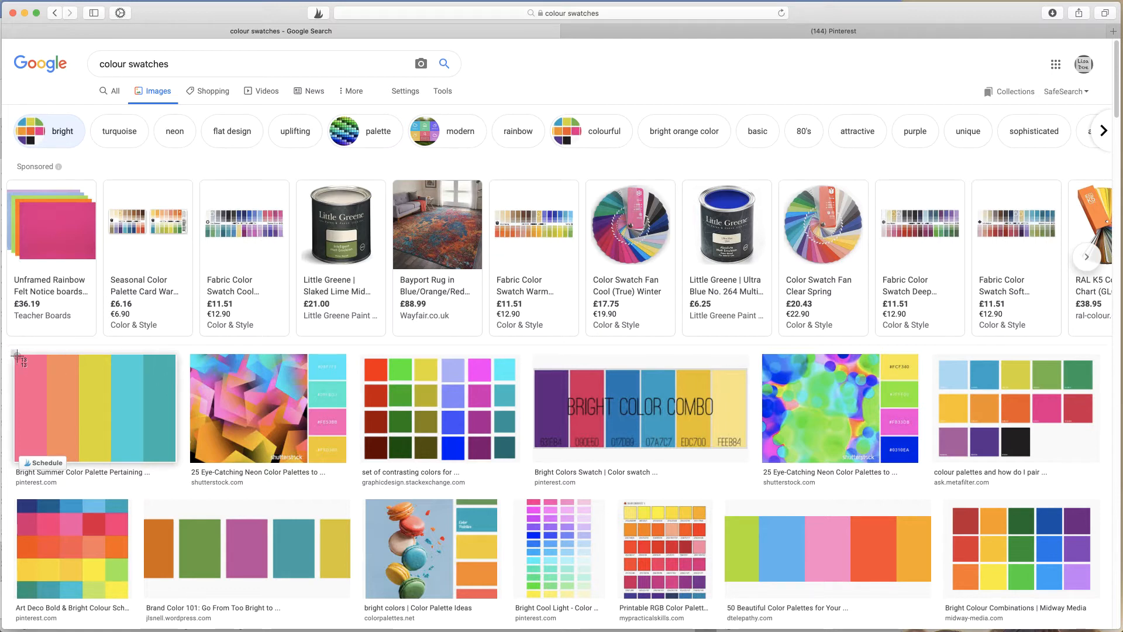
{"action": "mouse_move", "coordinate": [181, 467]}
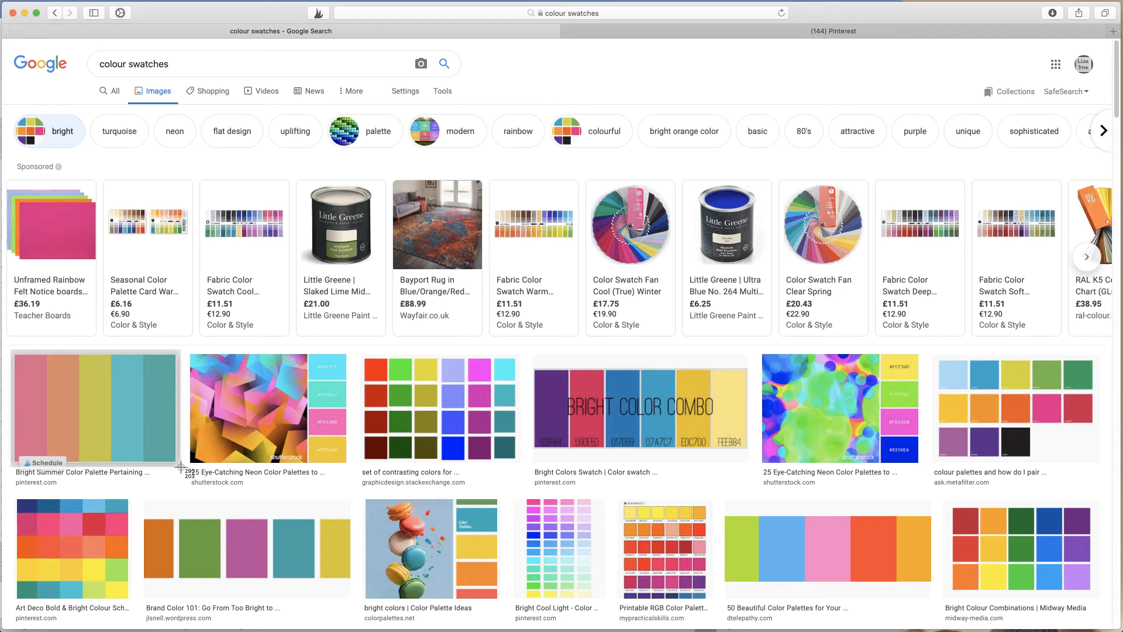
{"action": "mouse_move", "coordinate": [239, 486]}
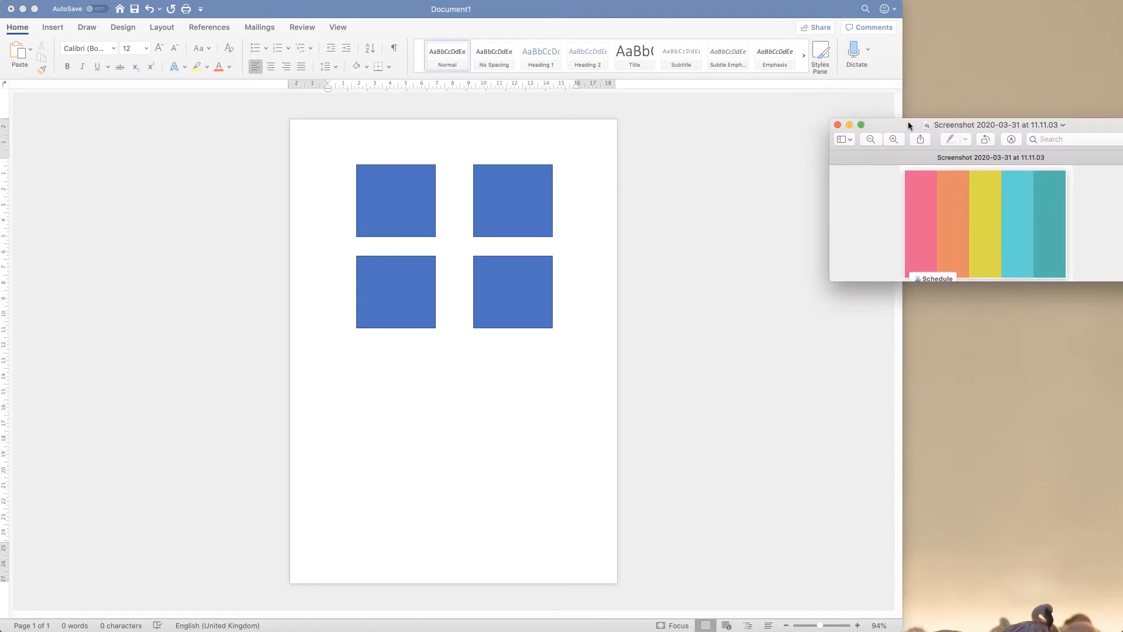
Move the Preview screenshot window aside, then close the palette screenshot.
{"action": "left_click_drag", "start_coordinate": [909, 124], "coordinate": [990, 134]}
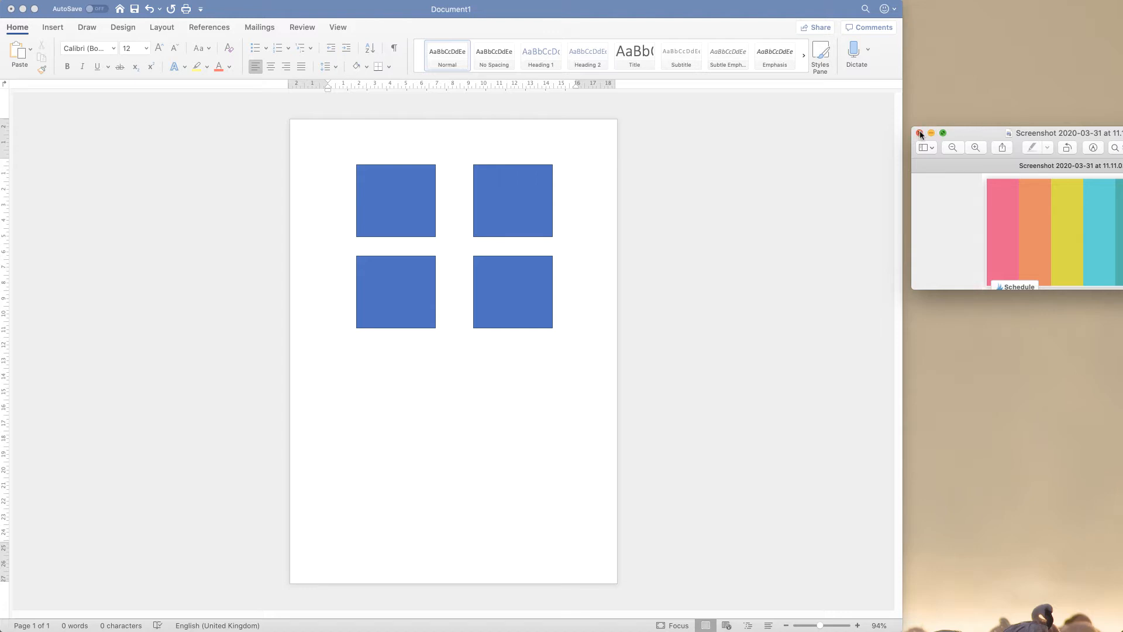
{"action": "left_click", "coordinate": [51, 27]}
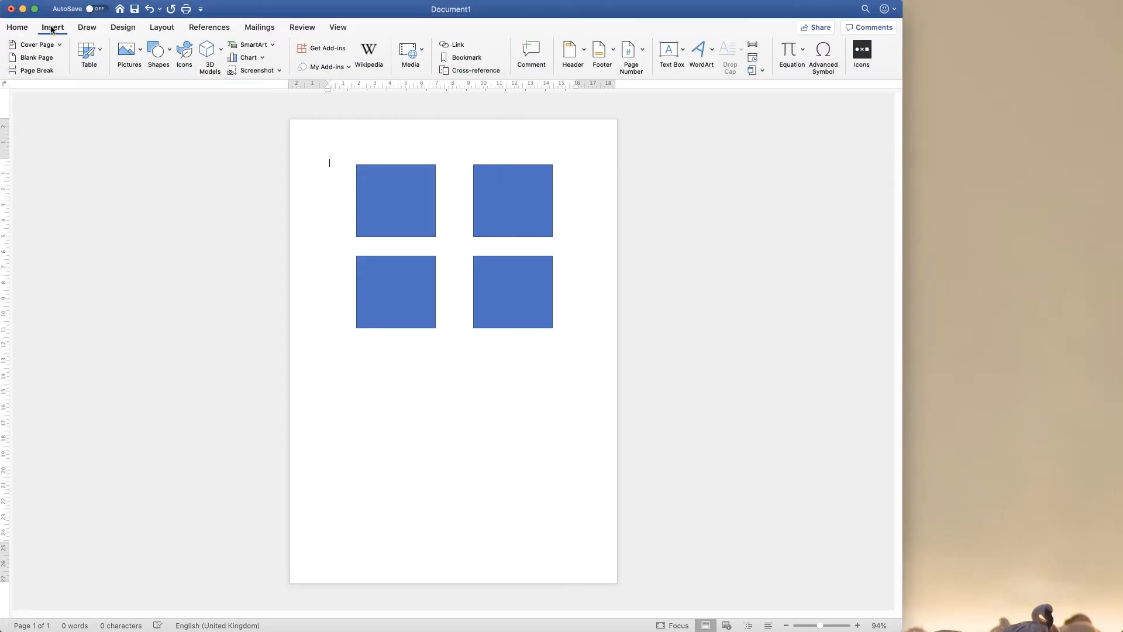
Insert the newest Desktop screenshot of colour swatches and select the picture.
{"action": "left_click", "coordinate": [128, 50]}
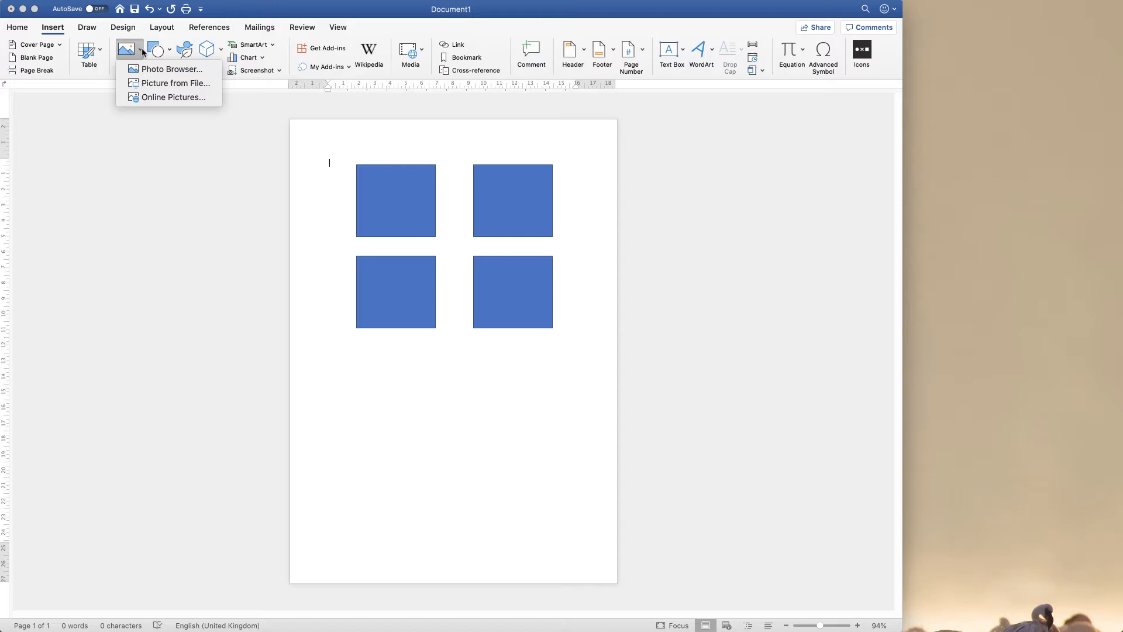
{"action": "mouse_move", "coordinate": [172, 83]}
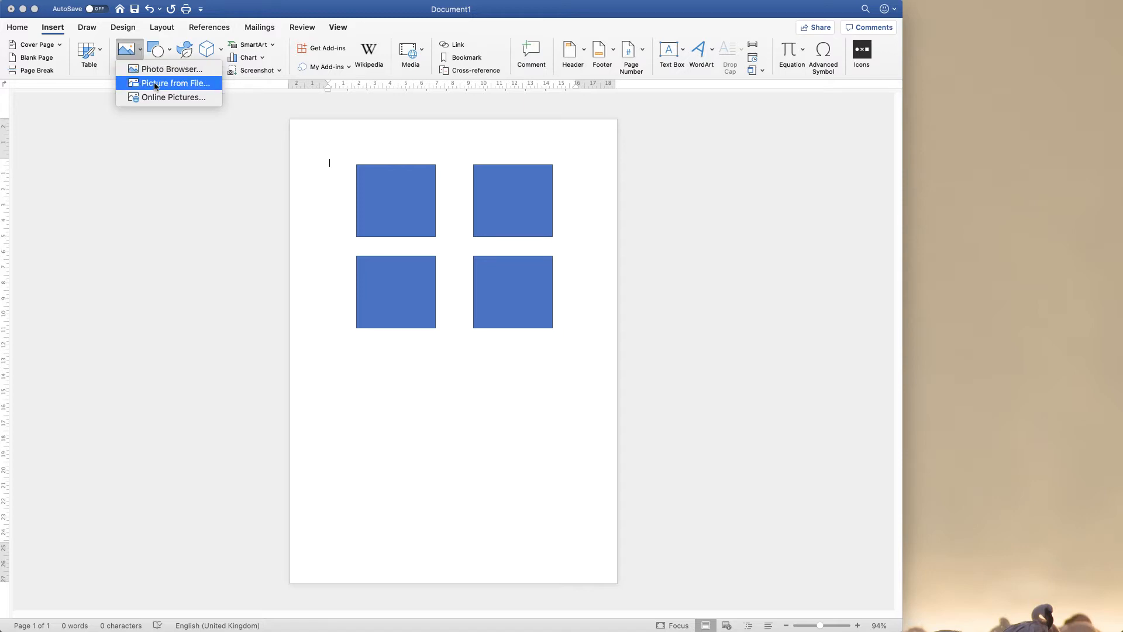
{"action": "left_click", "coordinate": [175, 82]}
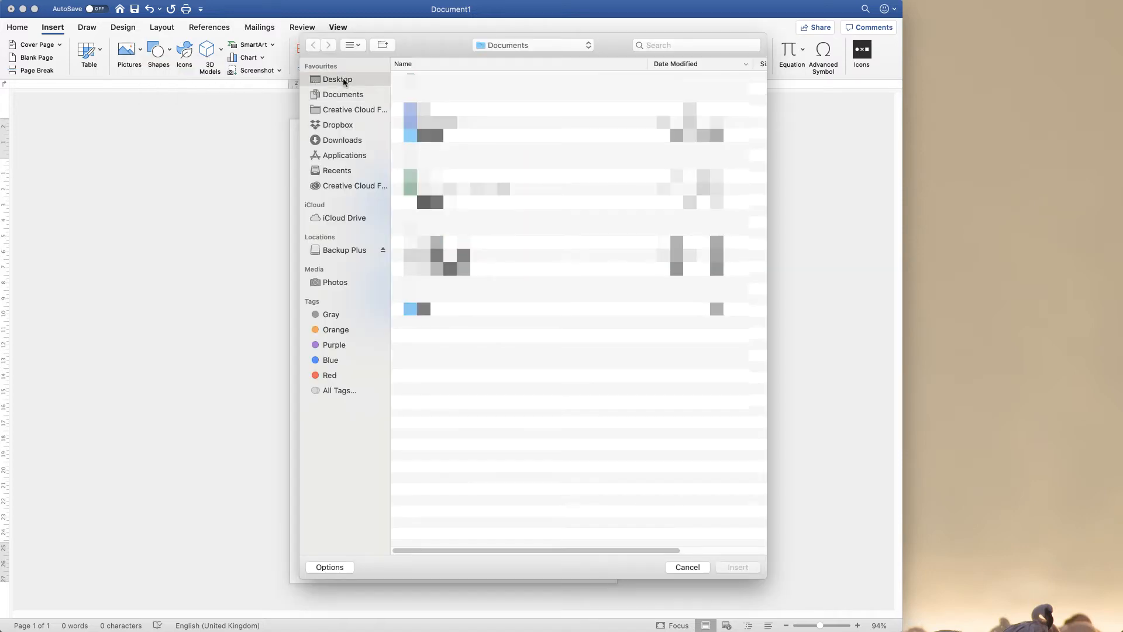
{"action": "left_click", "coordinate": [337, 79]}
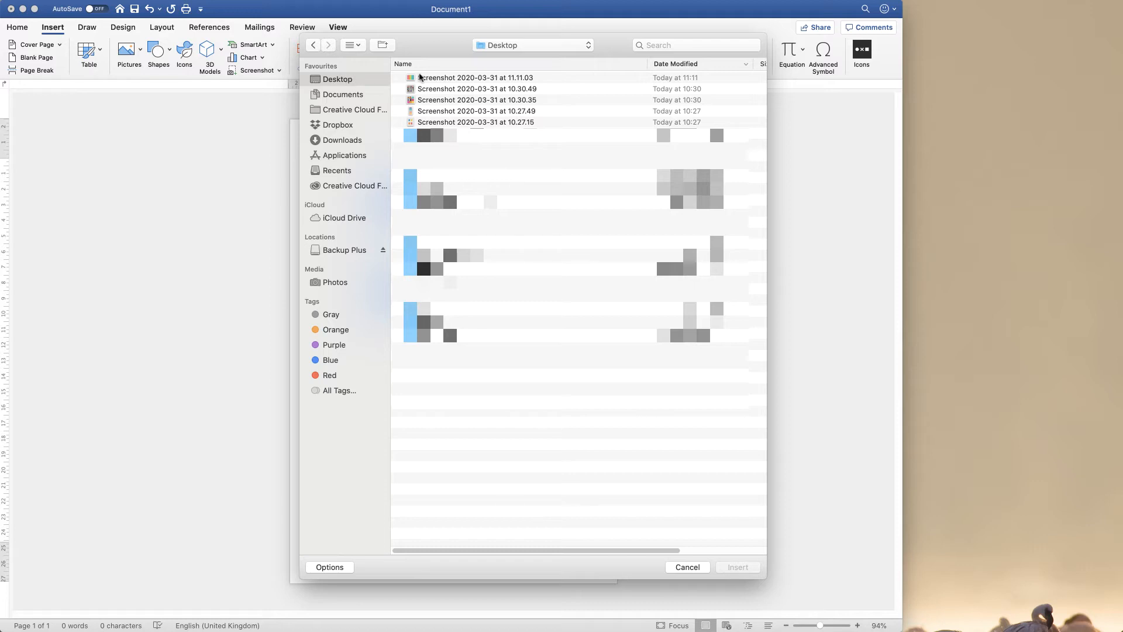
{"action": "left_click", "coordinate": [475, 77]}
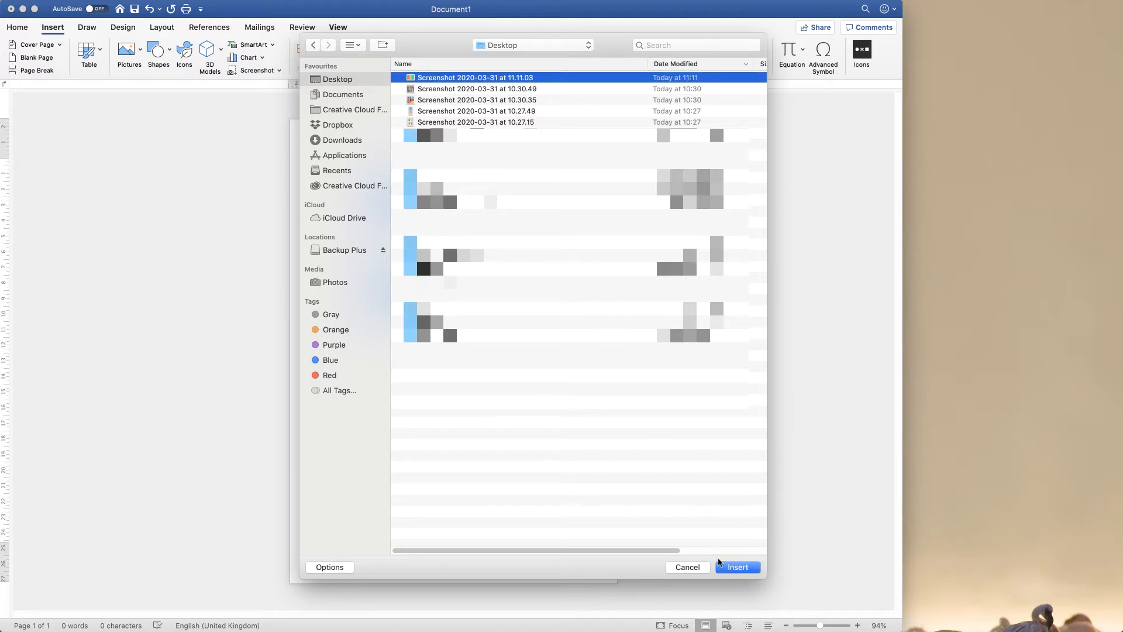
{"action": "left_click", "coordinate": [737, 567]}
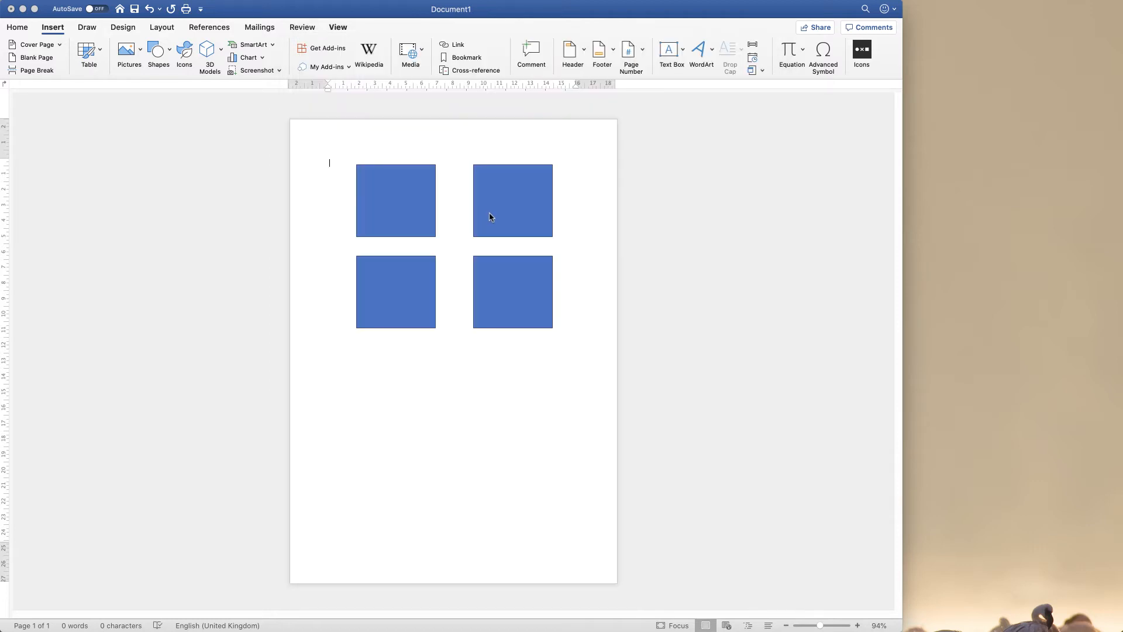
{"action": "left_click", "coordinate": [396, 200]}
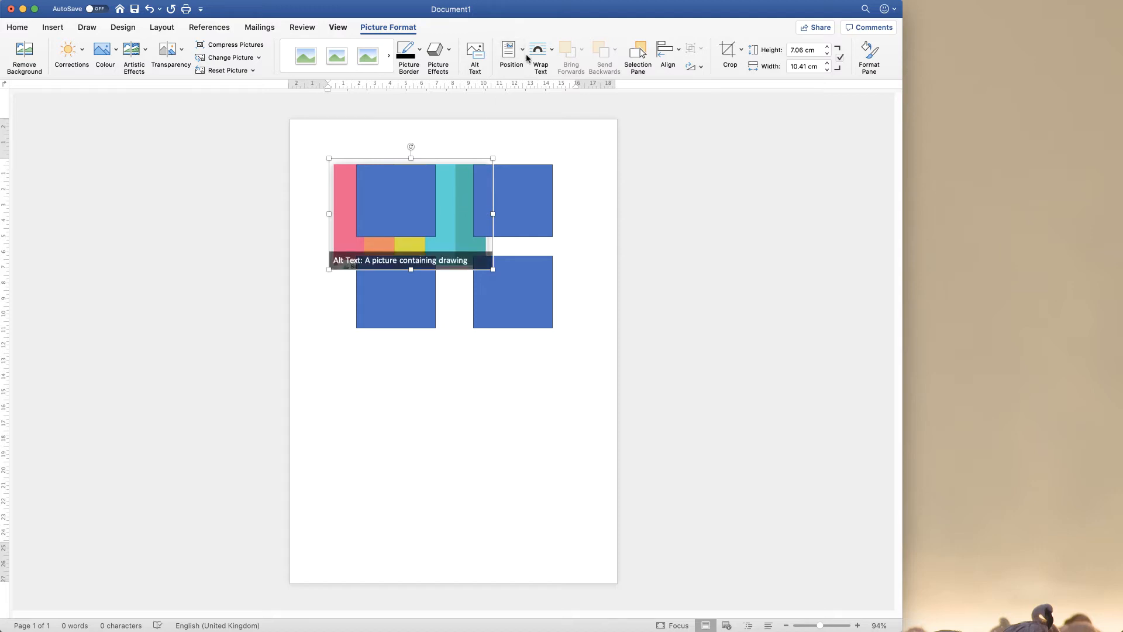
{"action": "mouse_move", "coordinate": [388, 27]}
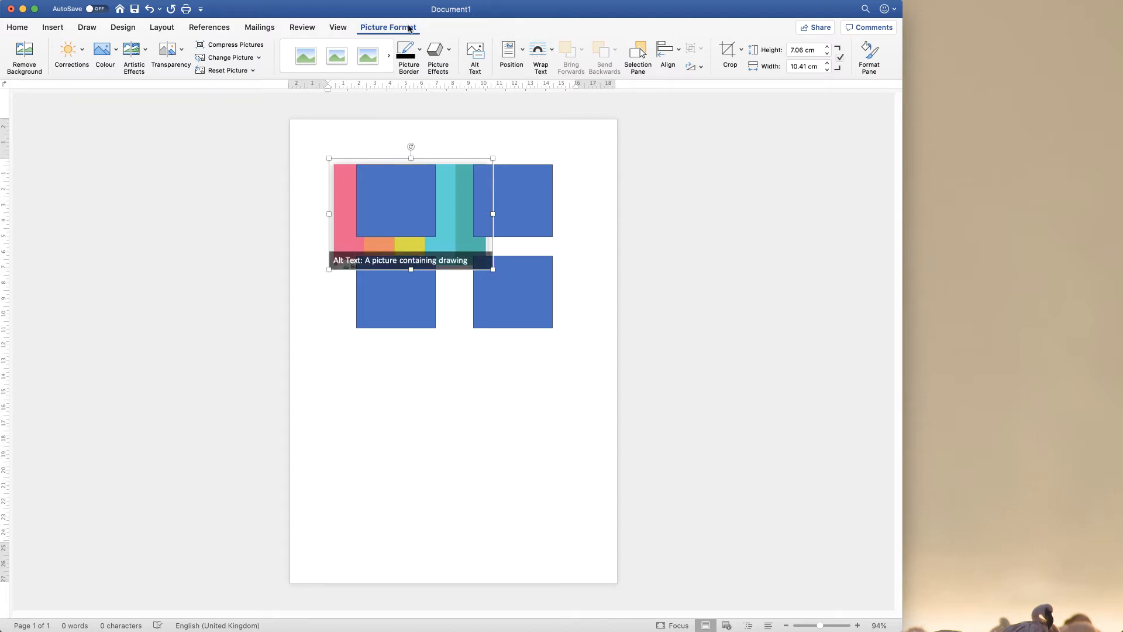
Set the swatch picture to In Front of Text and position it below the squares.
{"action": "left_click", "coordinate": [540, 56]}
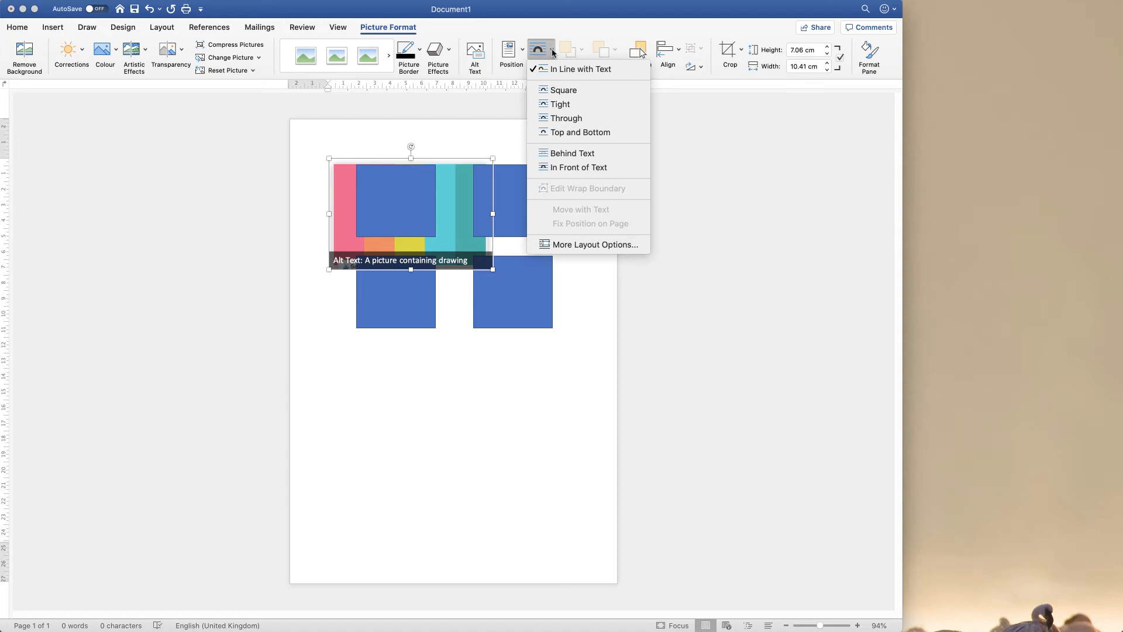
{"action": "mouse_move", "coordinate": [578, 166]}
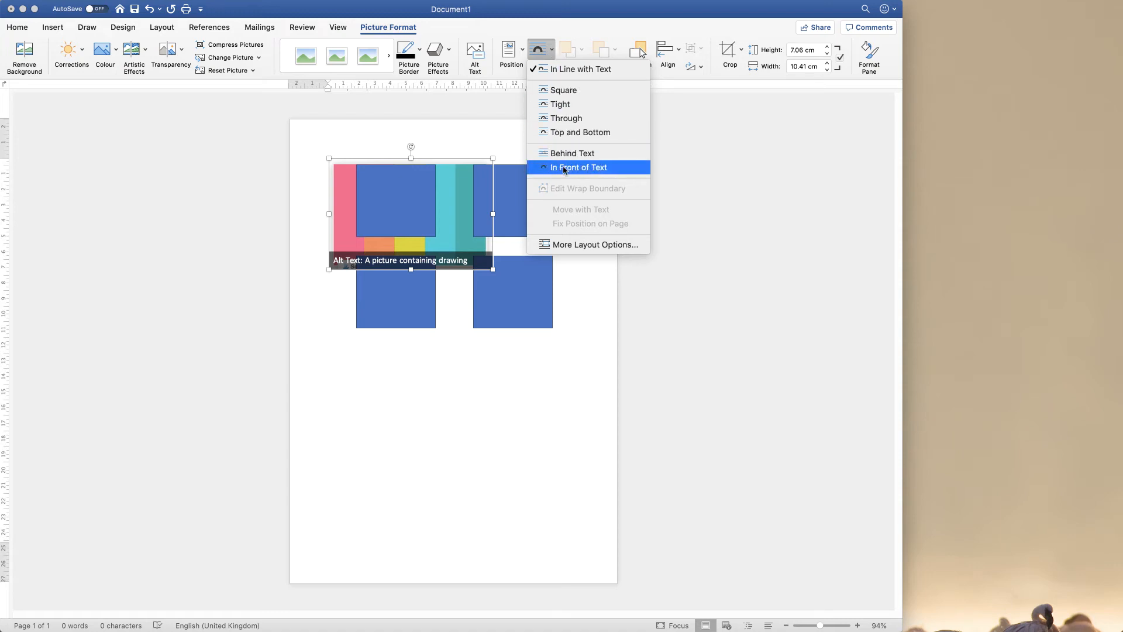
{"action": "left_click", "coordinate": [578, 167]}
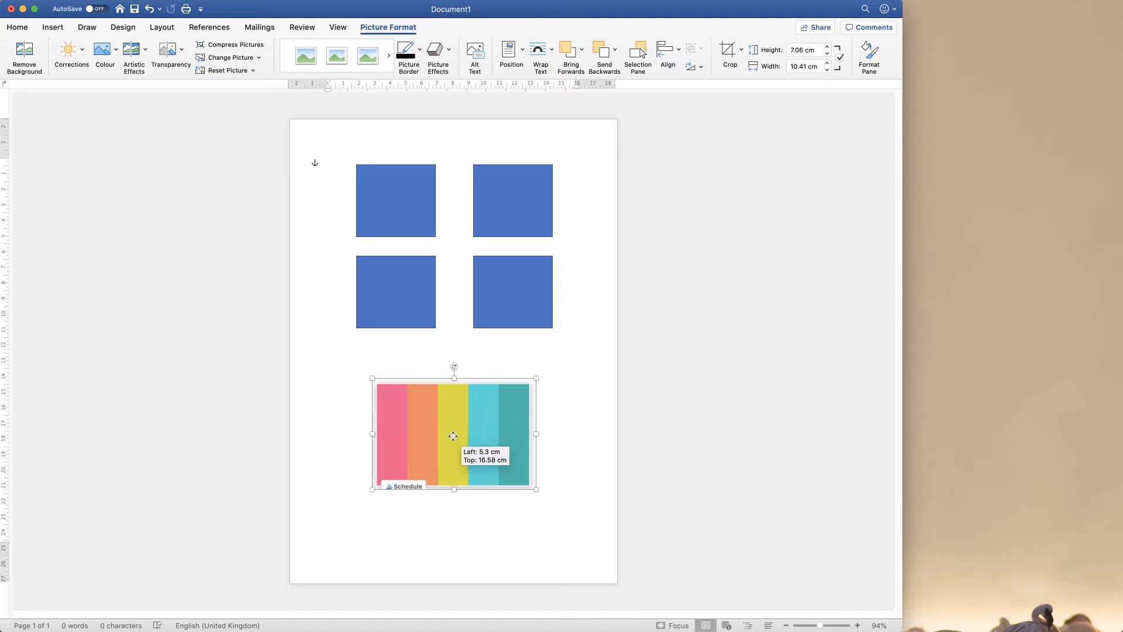
{"action": "left_click", "coordinate": [408, 212]}
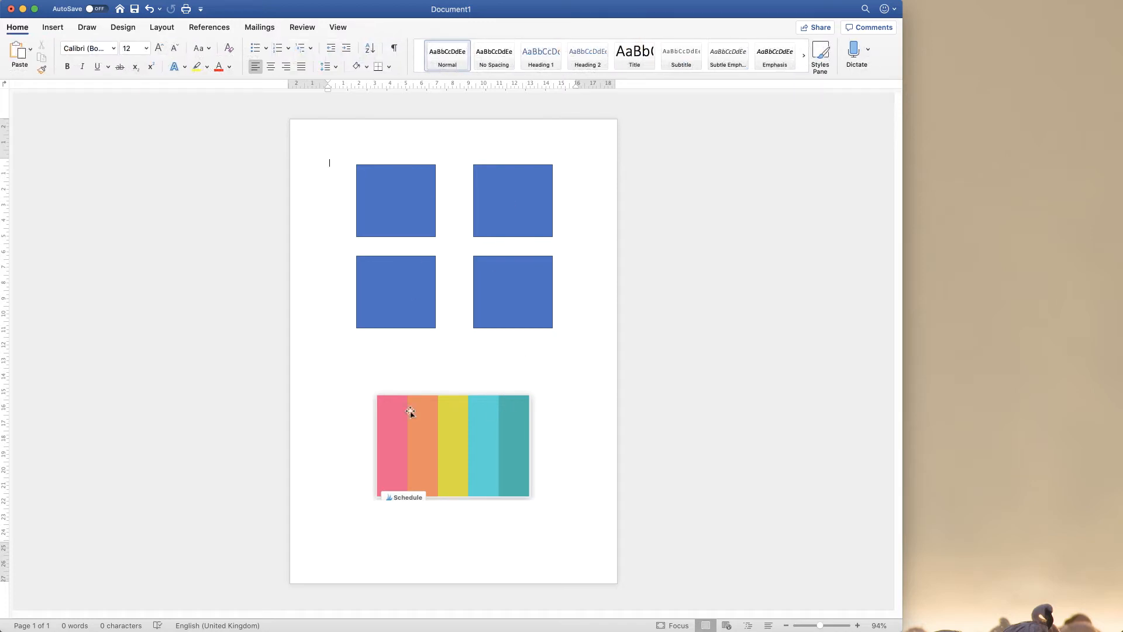
{"action": "mouse_move", "coordinate": [390, 442]}
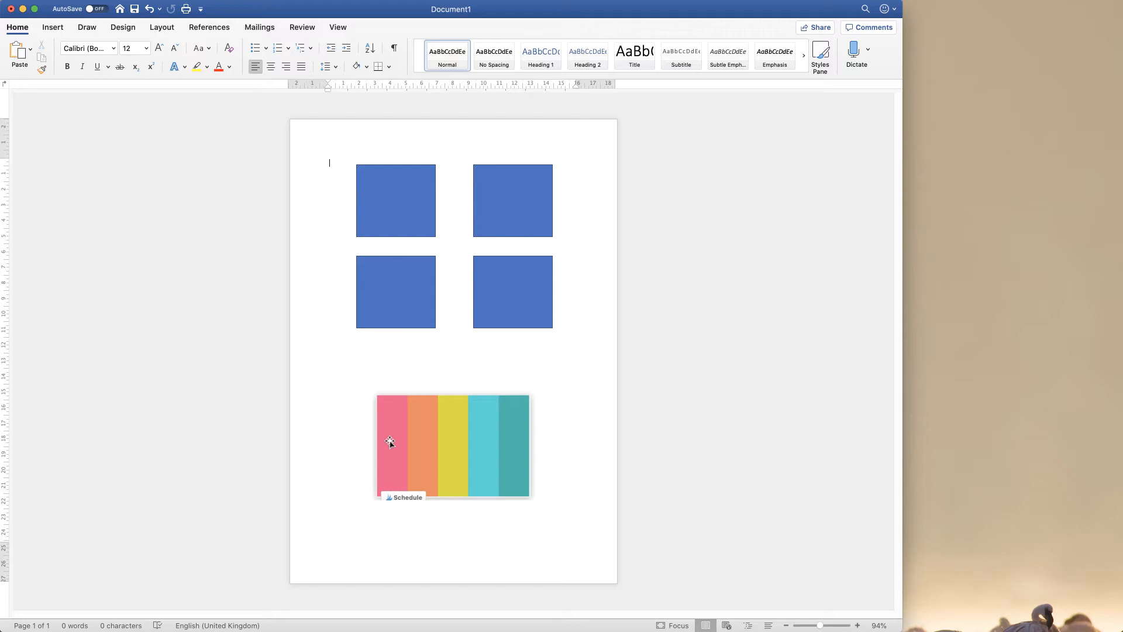
{"action": "mouse_move", "coordinate": [487, 437]}
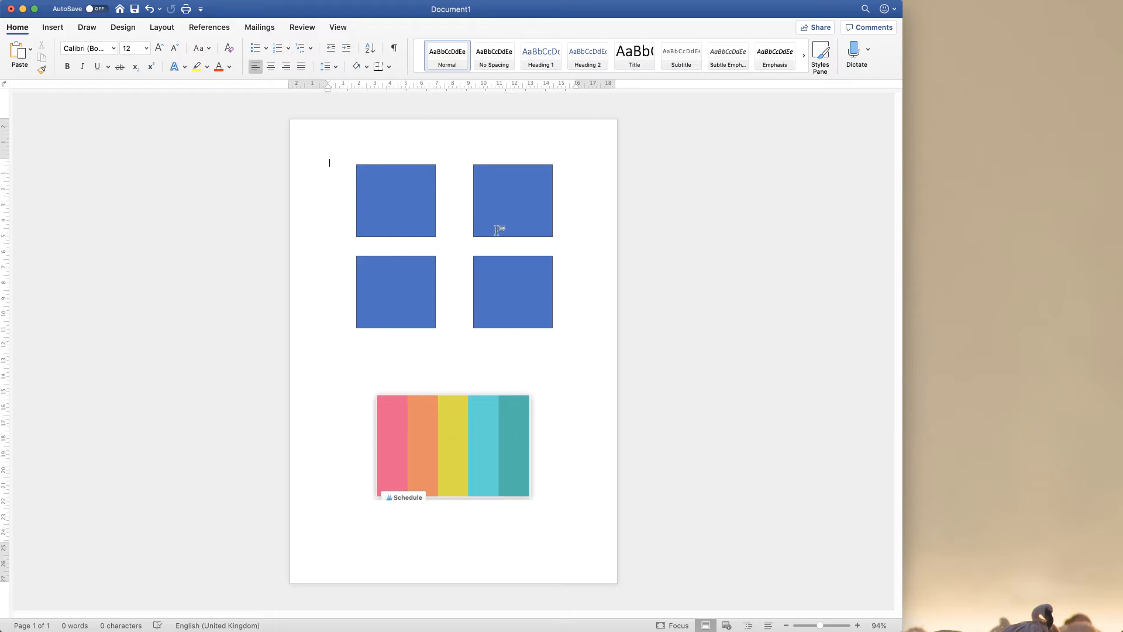
{"action": "mouse_move", "coordinate": [387, 186]}
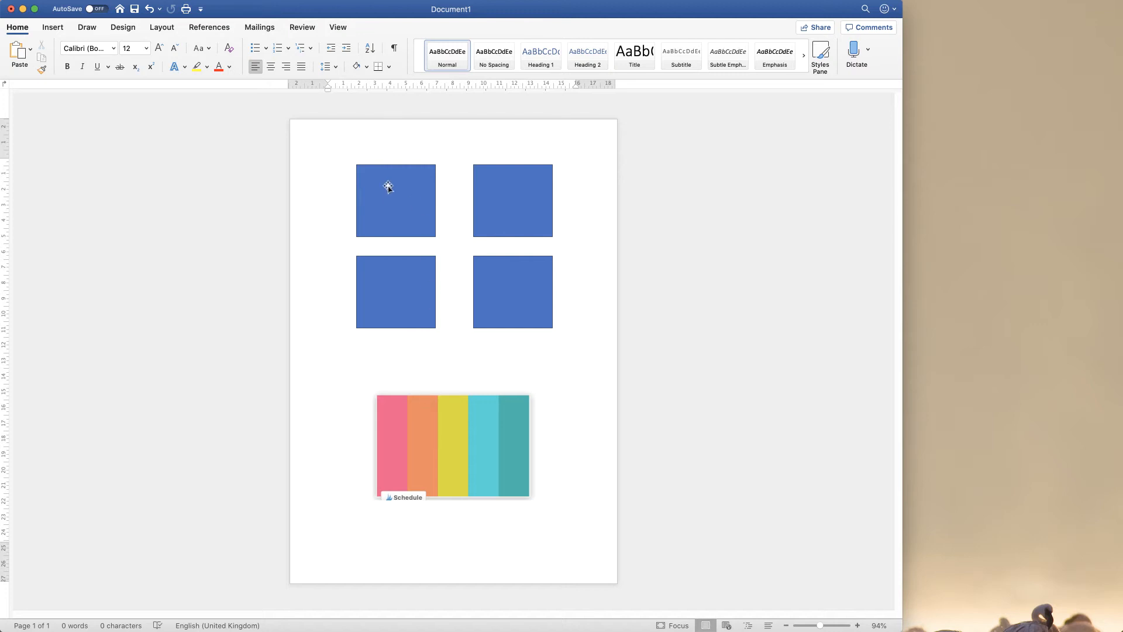
Fill the top-left square with pink eyedropped from the swatch picture's pink stripe.
{"action": "left_click", "coordinate": [395, 201]}
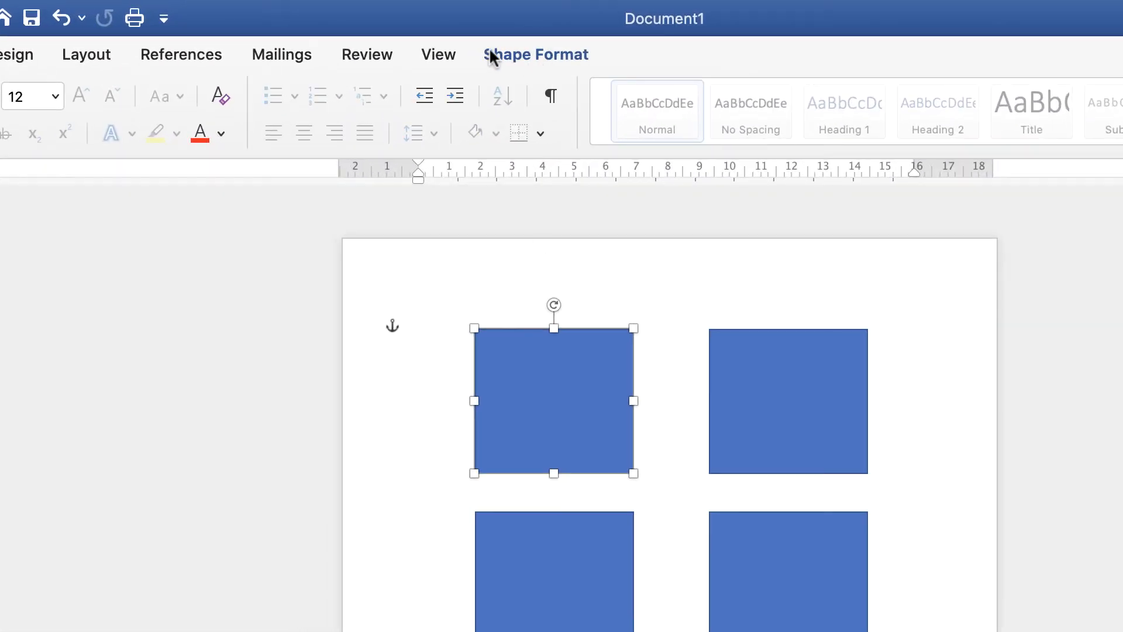
{"action": "left_click", "coordinate": [536, 54]}
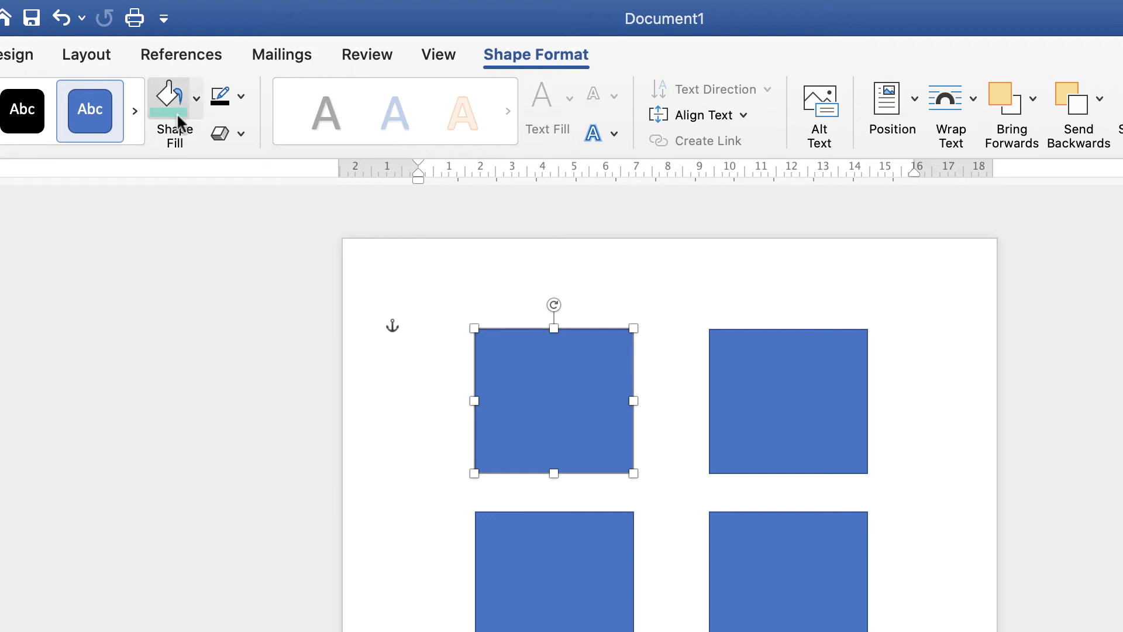
{"action": "left_click", "coordinate": [195, 108]}
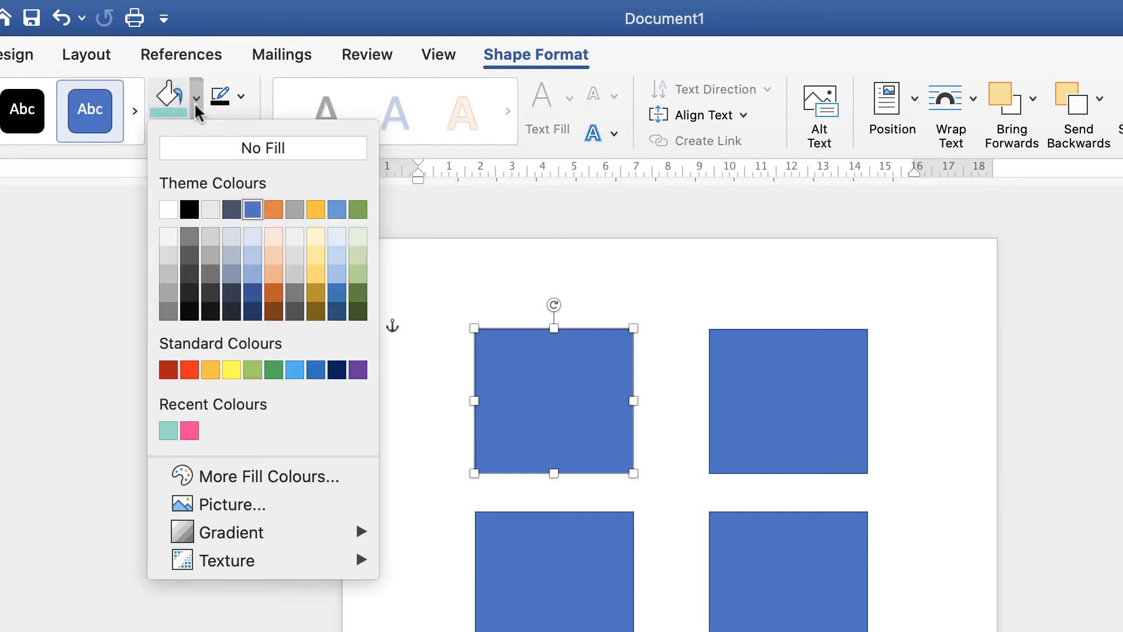
{"action": "mouse_move", "coordinate": [239, 476]}
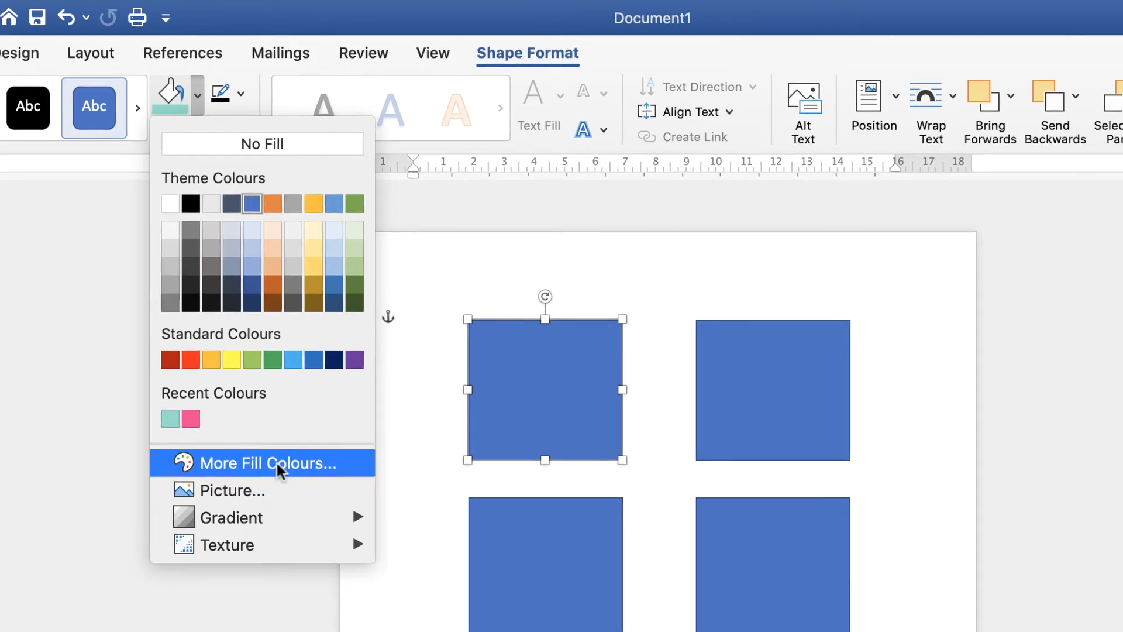
{"action": "left_click", "coordinate": [262, 463]}
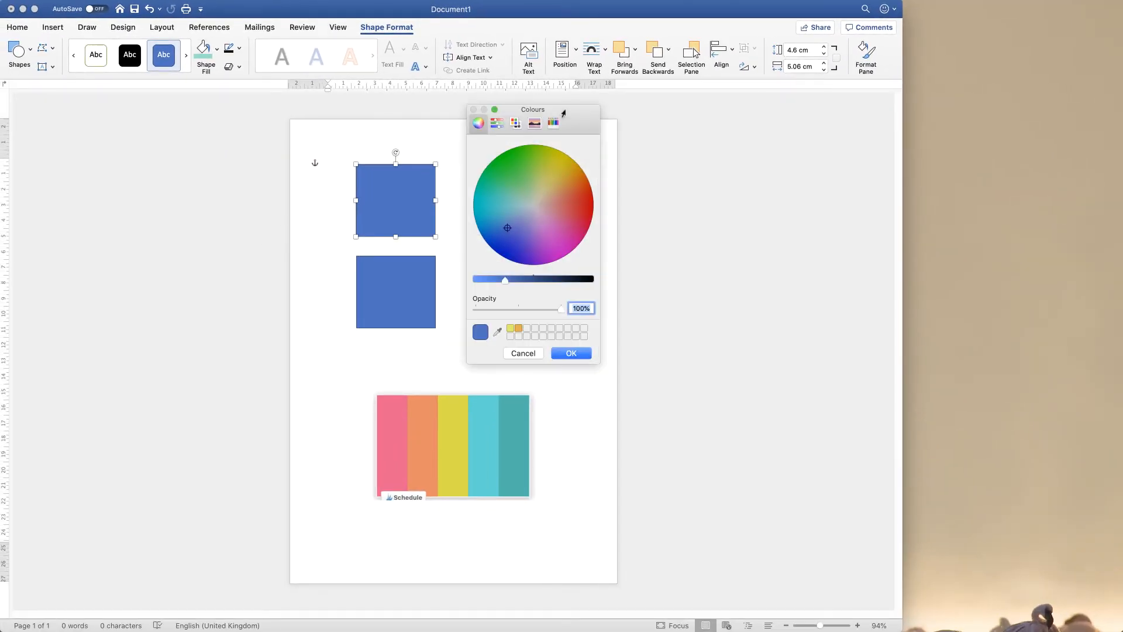
{"action": "left_click_drag", "start_coordinate": [532, 109], "coordinate": [692, 125]}
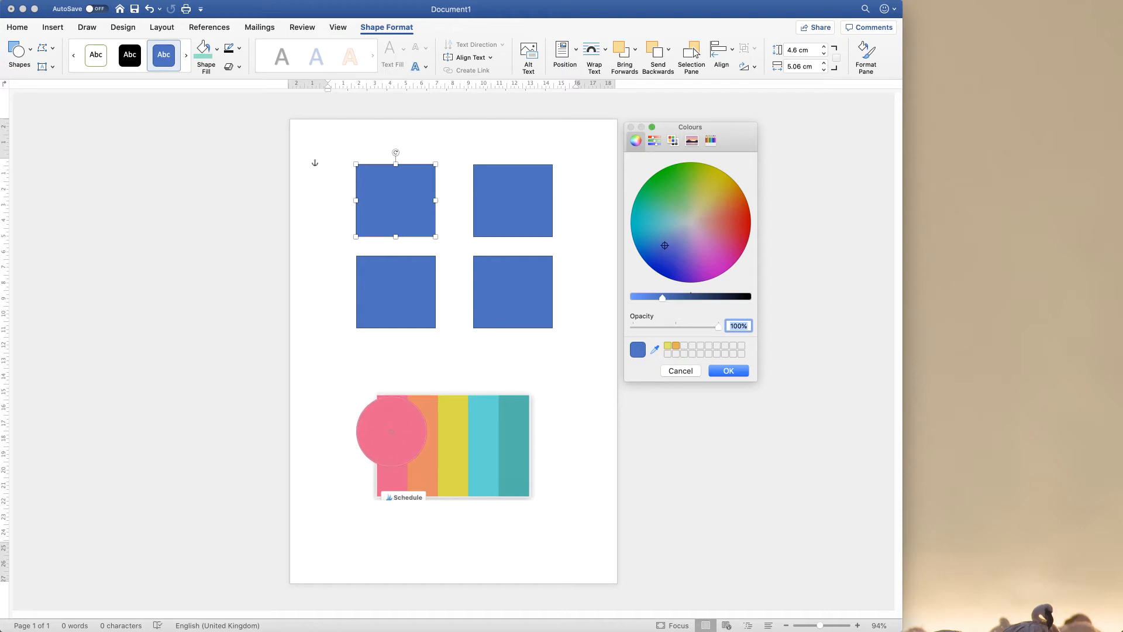
{"action": "left_click", "coordinate": [723, 233]}
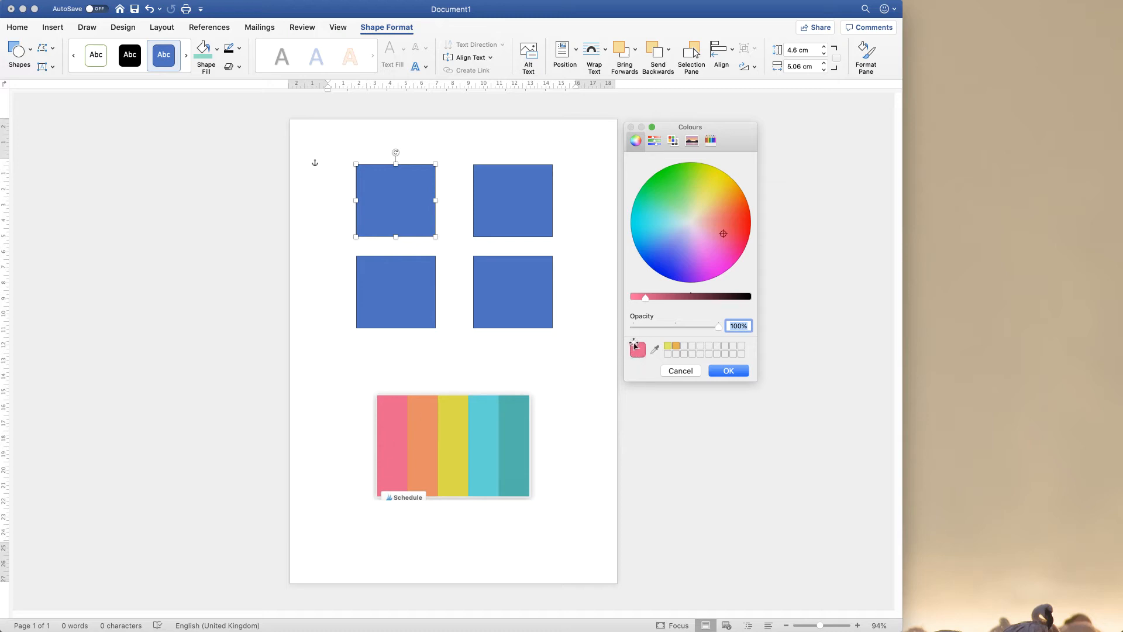
{"action": "left_click", "coordinate": [728, 370]}
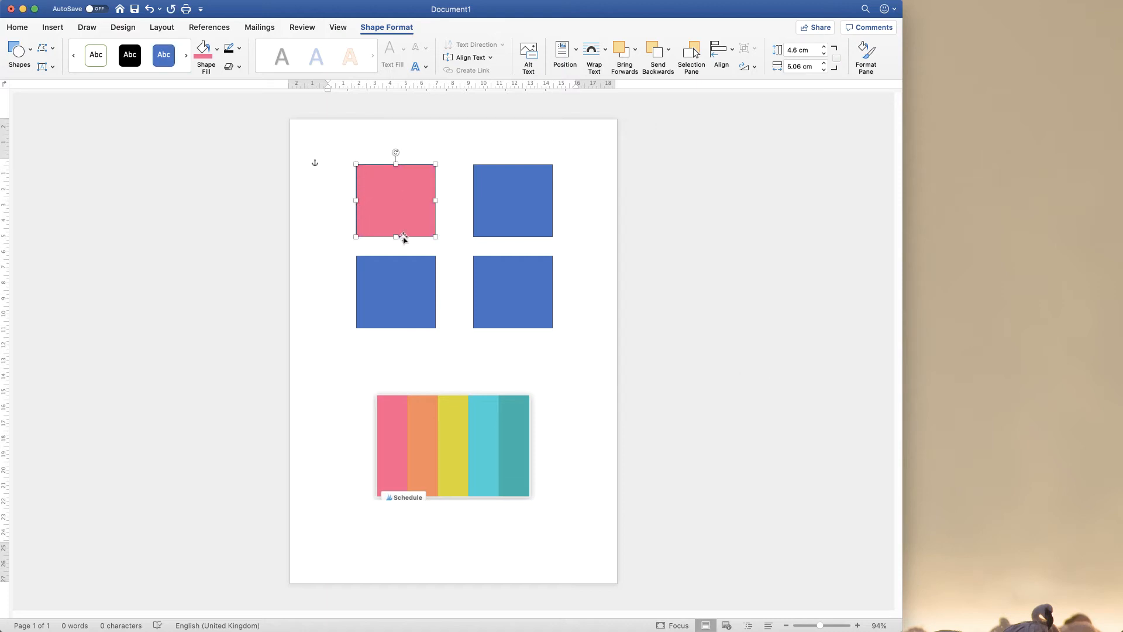
{"action": "mouse_move", "coordinate": [583, 370]}
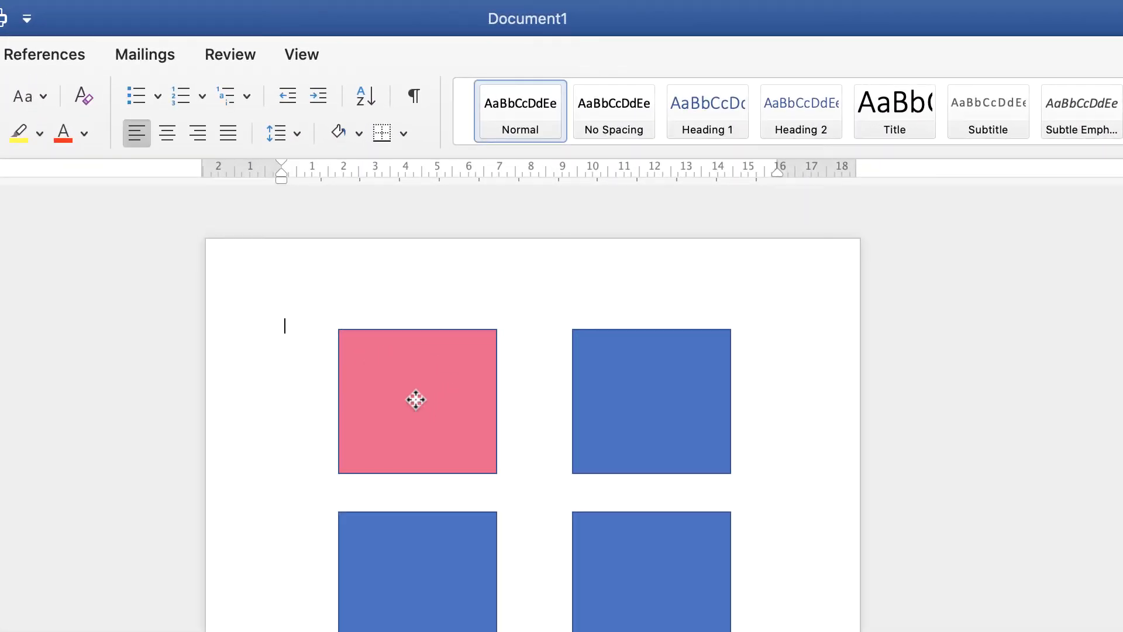
{"action": "left_click", "coordinate": [417, 400]}
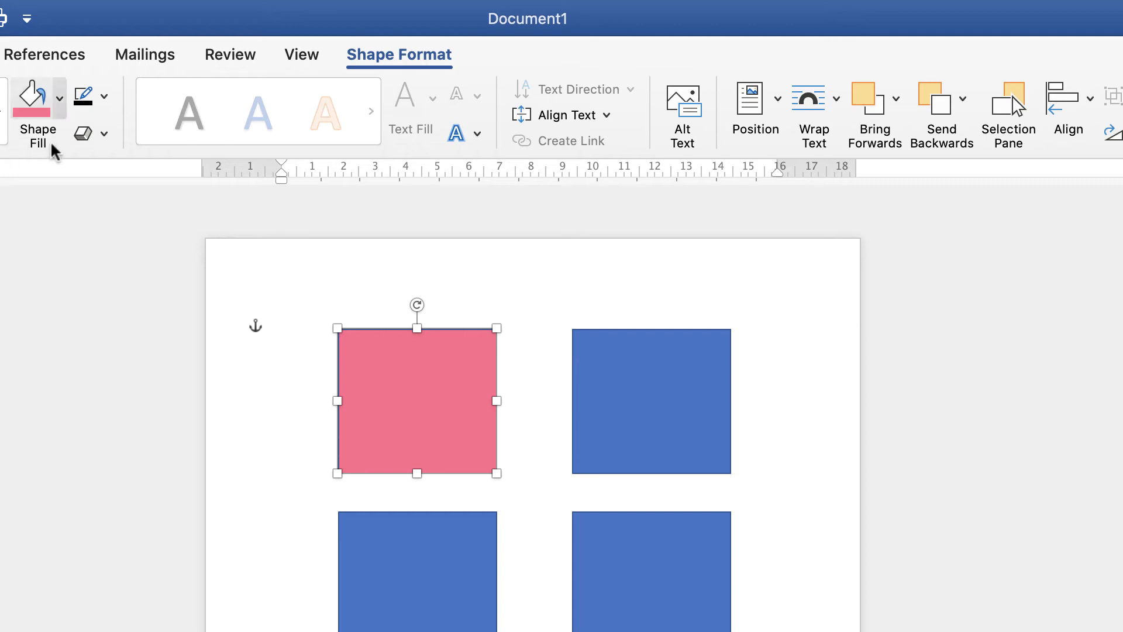
{"action": "mouse_move", "coordinate": [182, 76]}
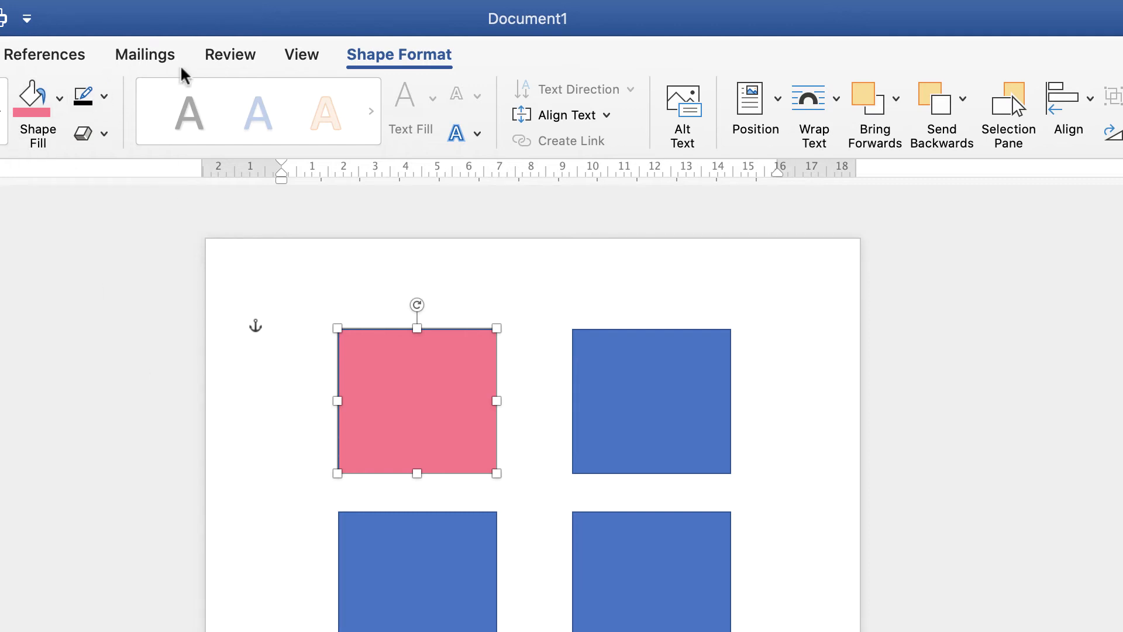
{"action": "mouse_move", "coordinate": [386, 380]}
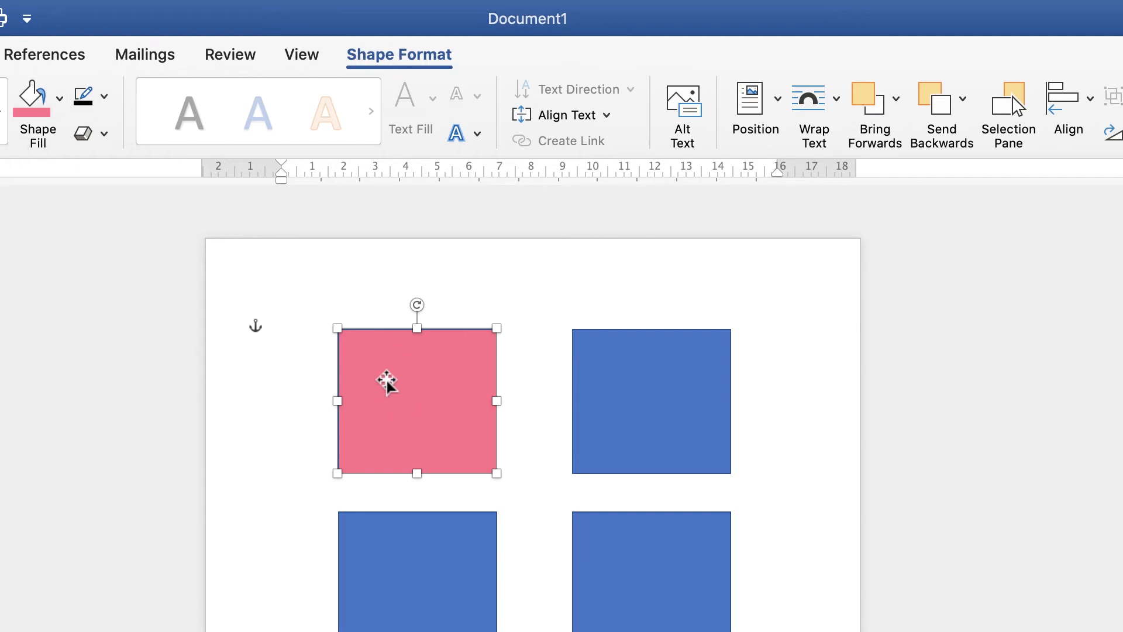
{"action": "mouse_move", "coordinate": [108, 90]}
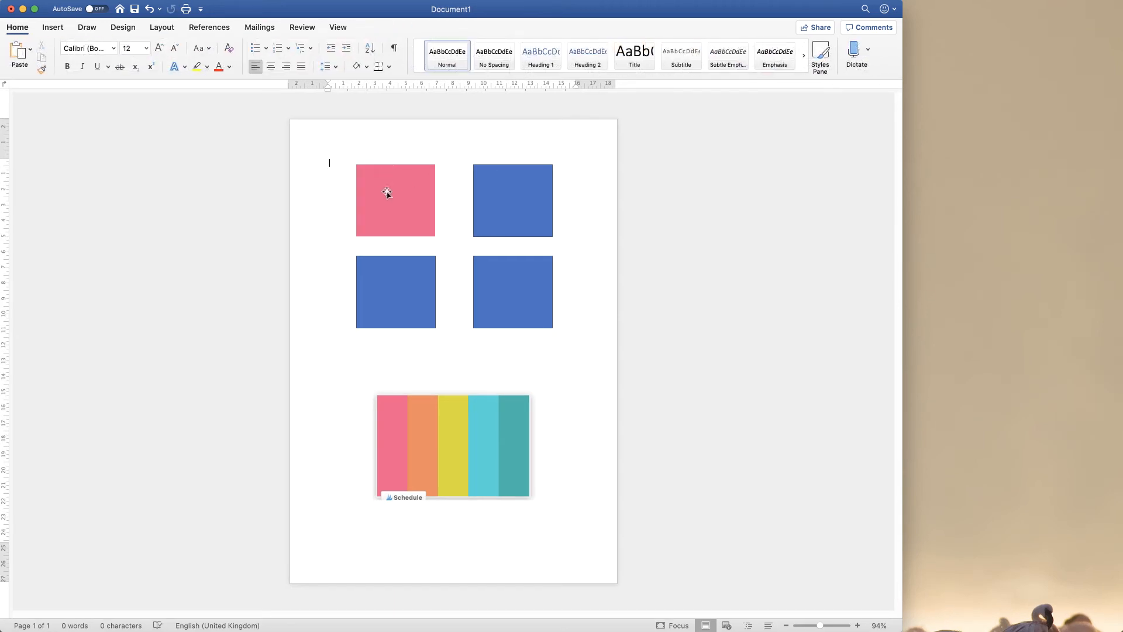
{"action": "mouse_move", "coordinate": [393, 411]}
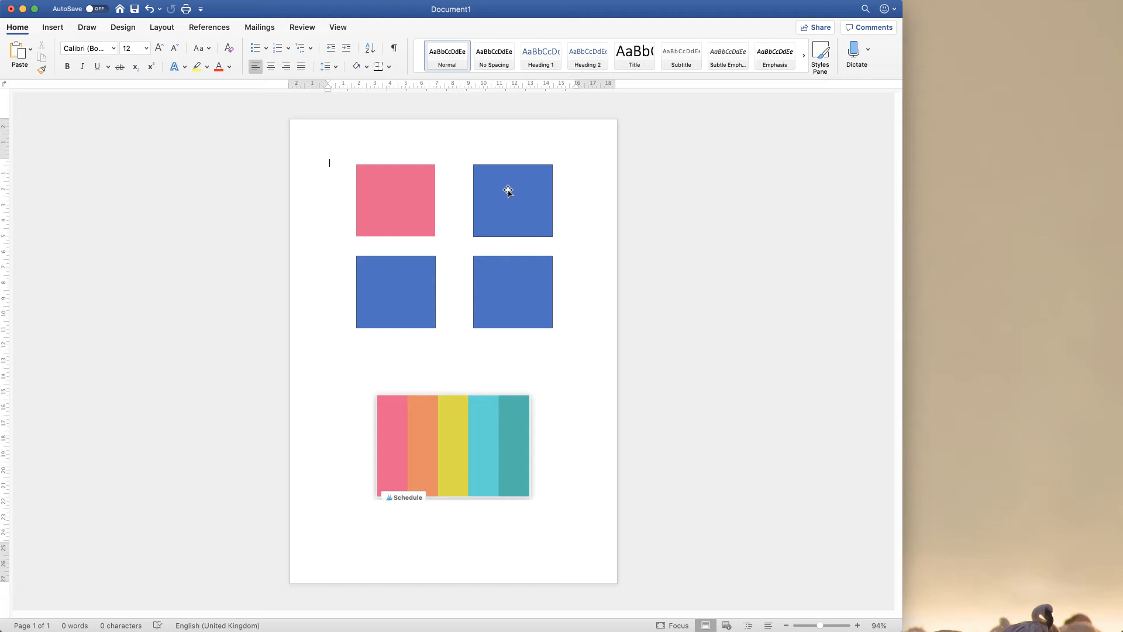
Fill the top-right square with orange eyedropped from the swatch's orange stripe.
{"action": "left_click", "coordinate": [512, 200]}
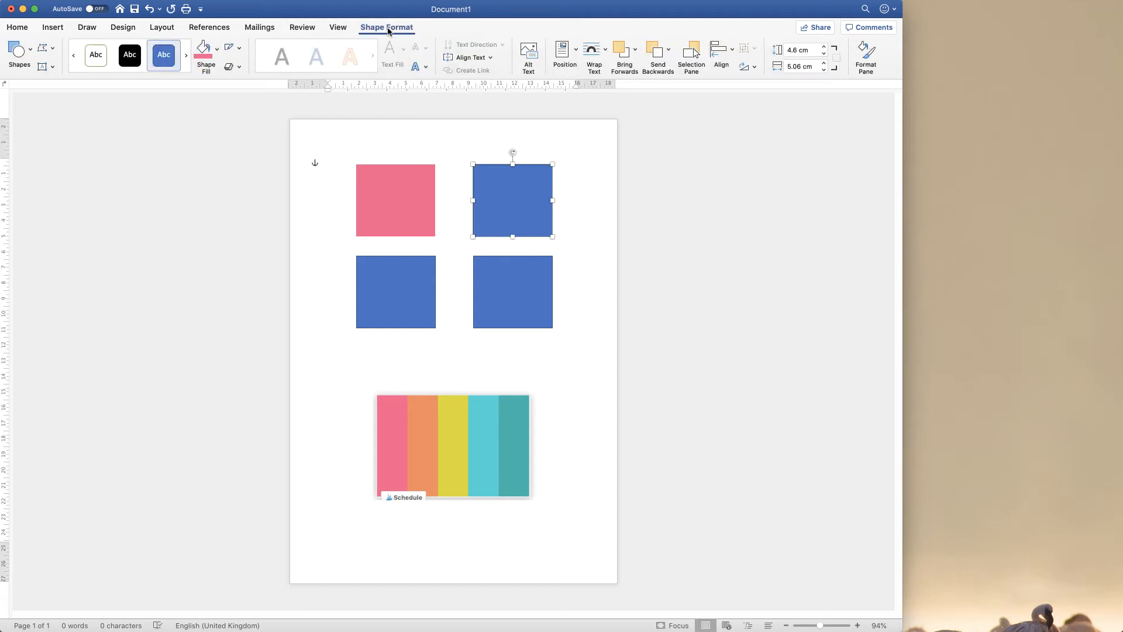
{"action": "left_click", "coordinate": [217, 48]}
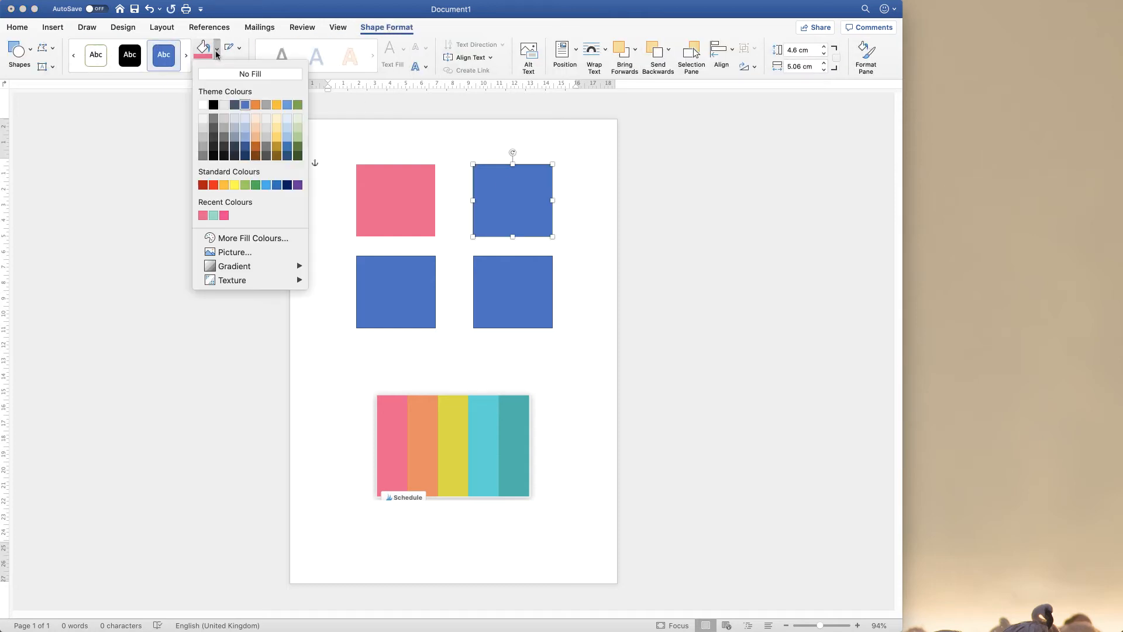
{"action": "mouse_move", "coordinate": [251, 238]}
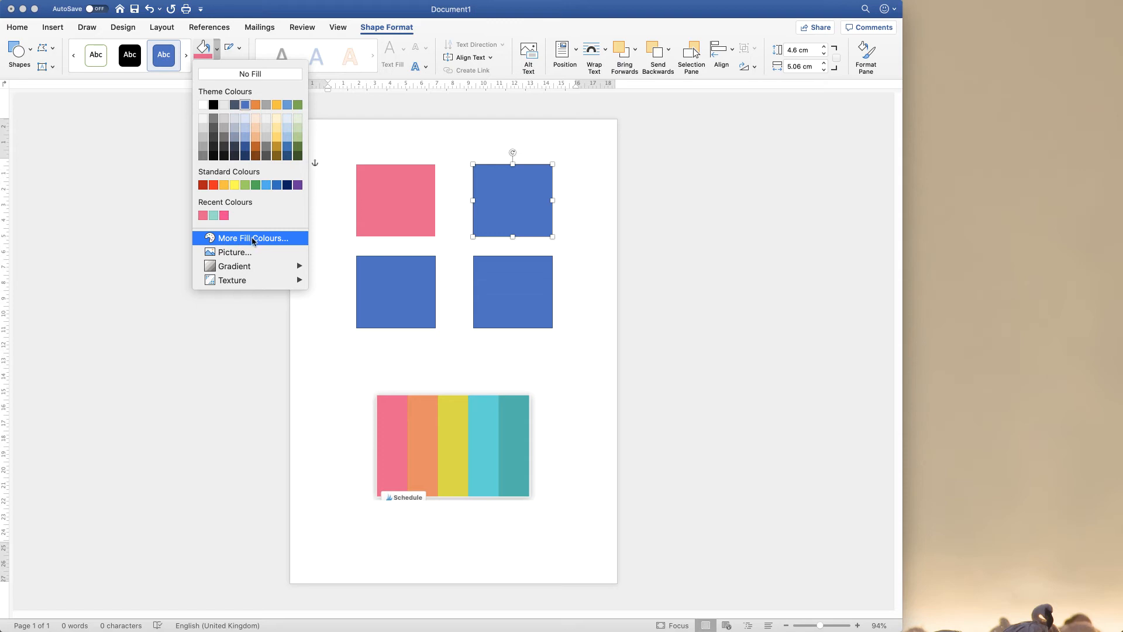
{"action": "left_click", "coordinate": [251, 238]}
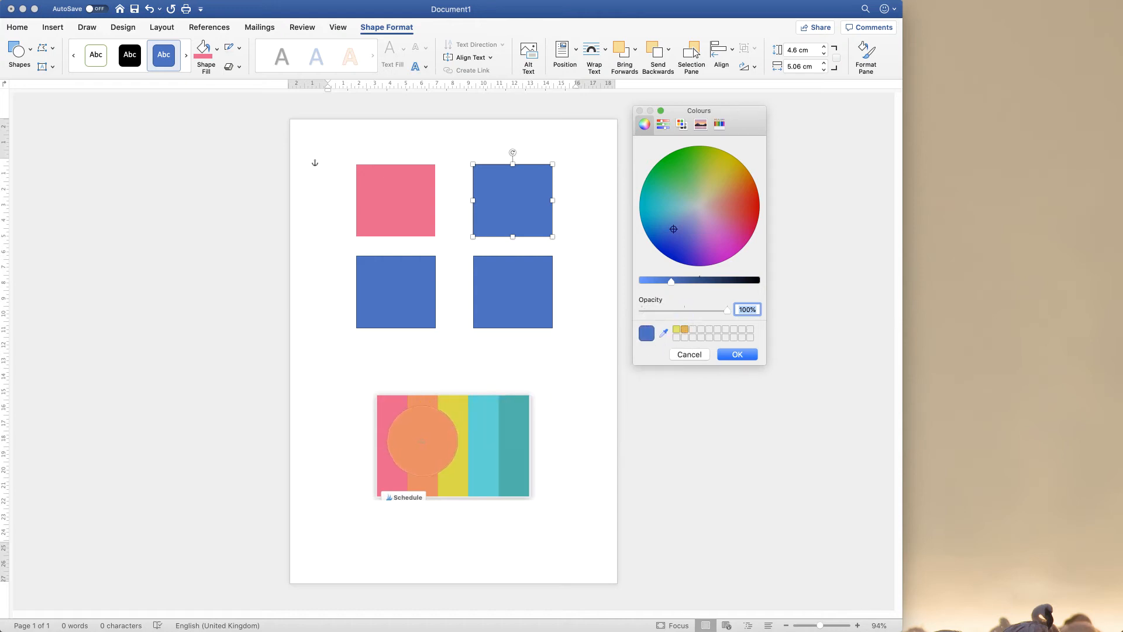
{"action": "left_click", "coordinate": [731, 195]}
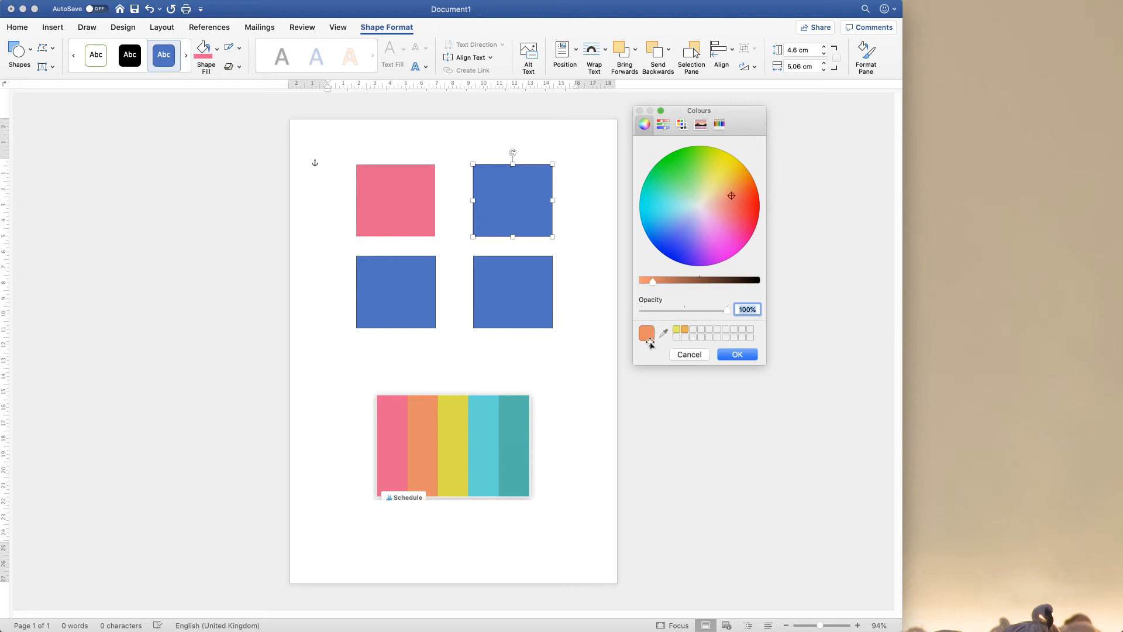
{"action": "left_click", "coordinate": [737, 354]}
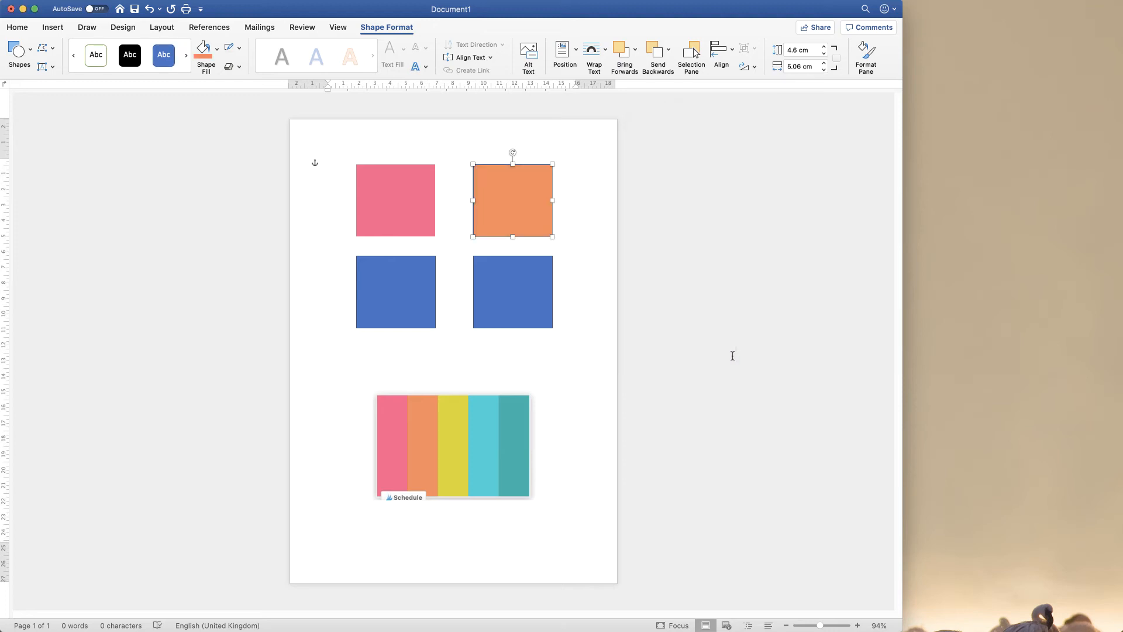
{"action": "left_click", "coordinate": [238, 47]}
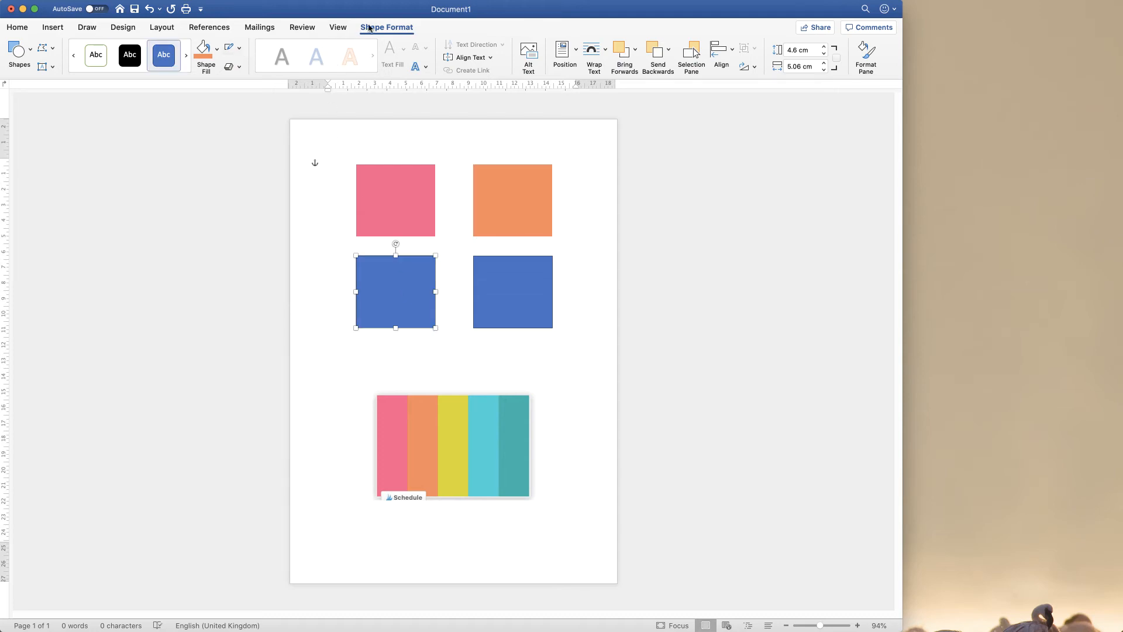
Fill the bottom-left square with yellow eyedropped from the swatch's yellow stripe.
{"action": "left_click", "coordinate": [217, 48]}
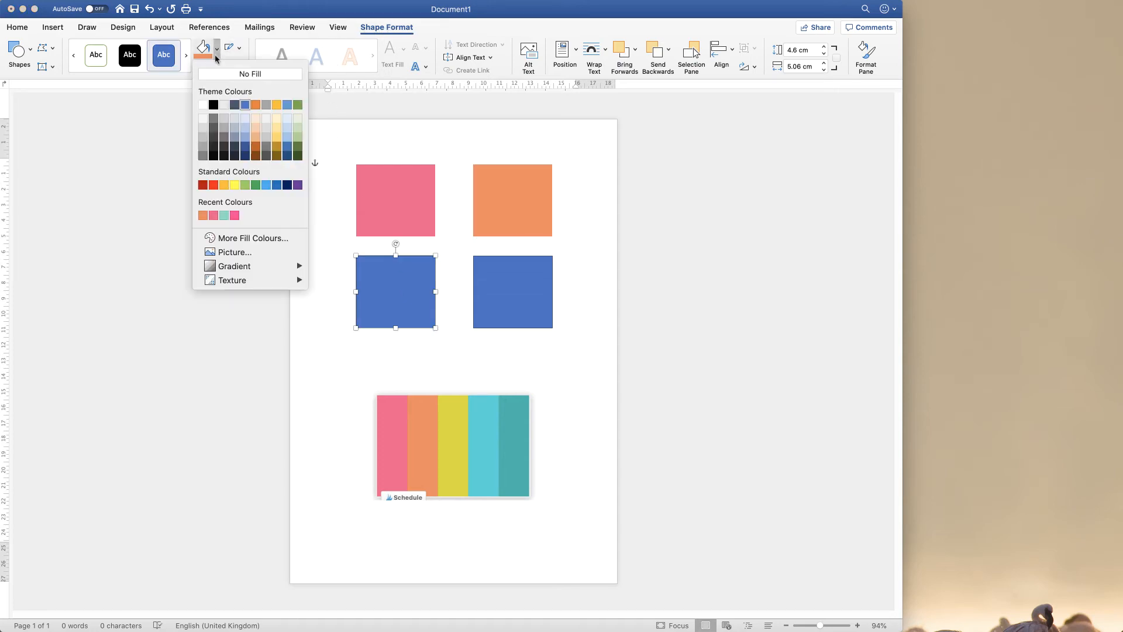
{"action": "left_click", "coordinate": [252, 238]}
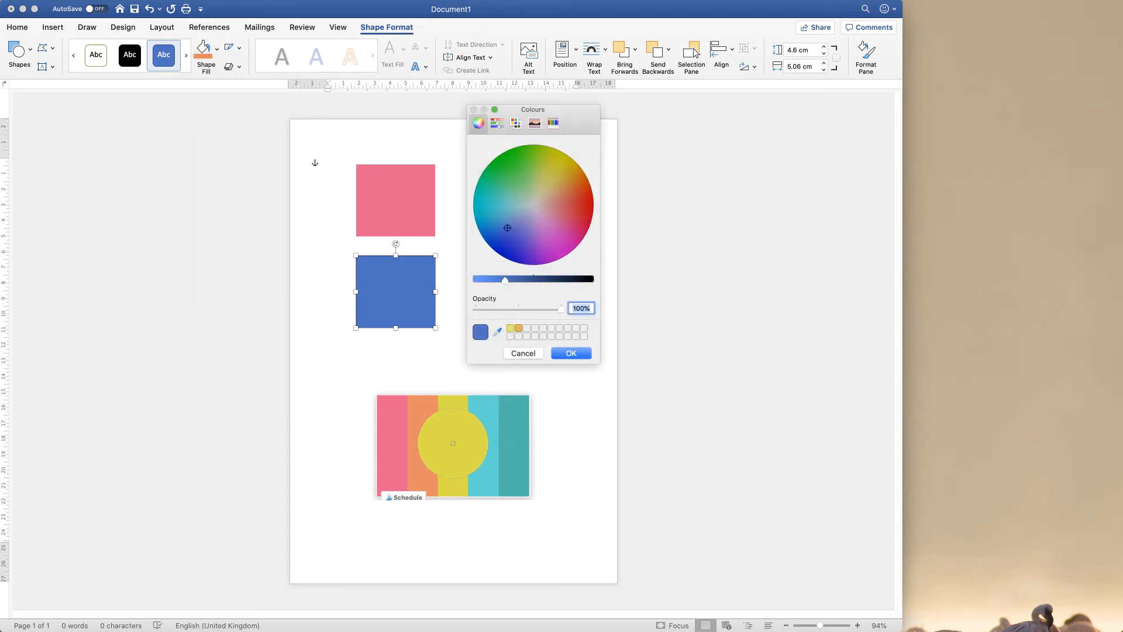
{"action": "left_click", "coordinate": [571, 352]}
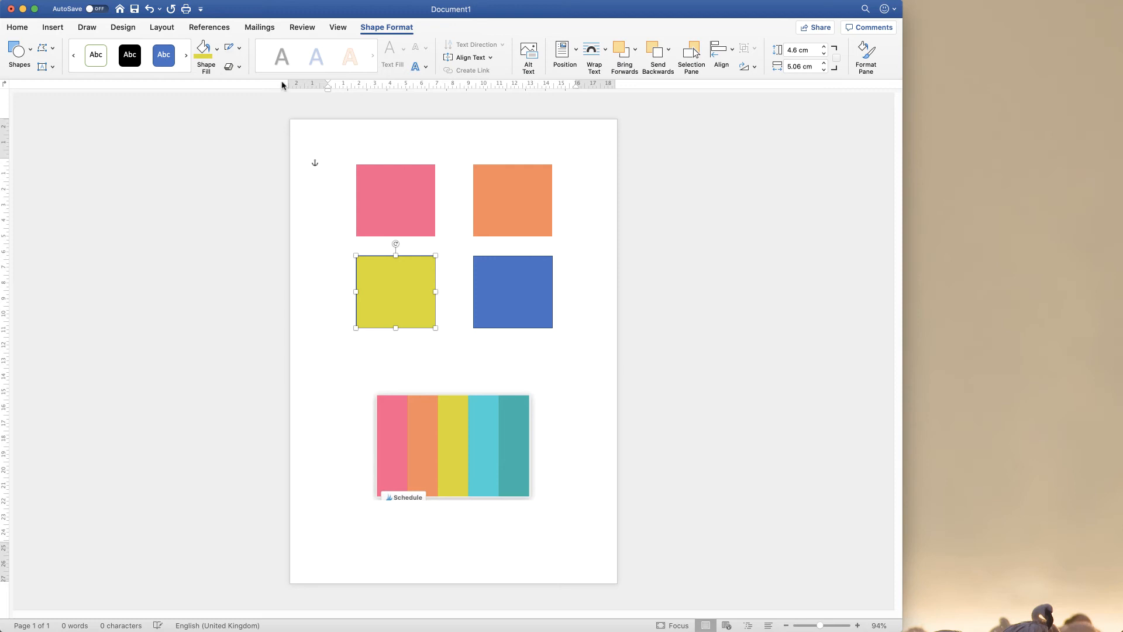
{"action": "left_click", "coordinate": [513, 292]}
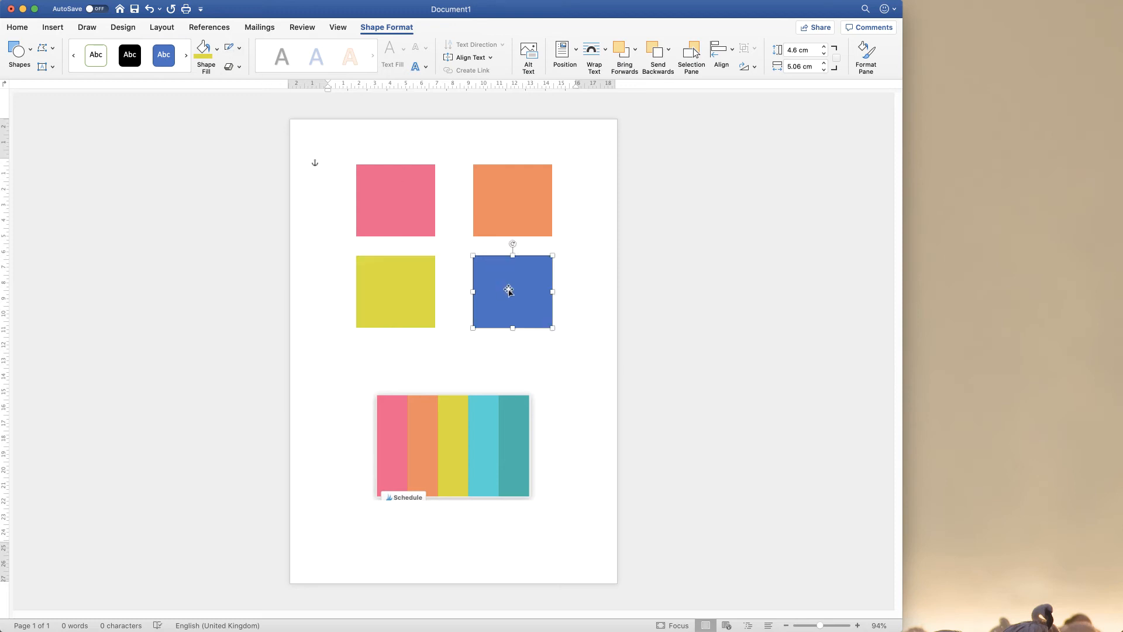
Fill the bottom-right square with light blue eyedropped from the swatch, then deselect it.
{"action": "left_click", "coordinate": [206, 54]}
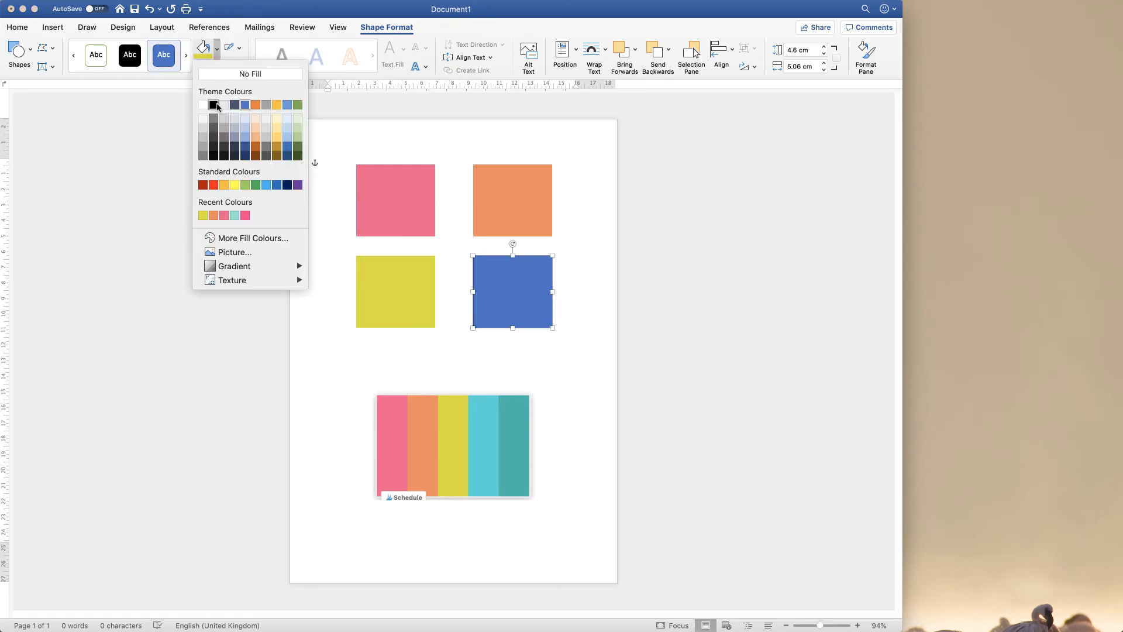
{"action": "left_click", "coordinate": [251, 237]}
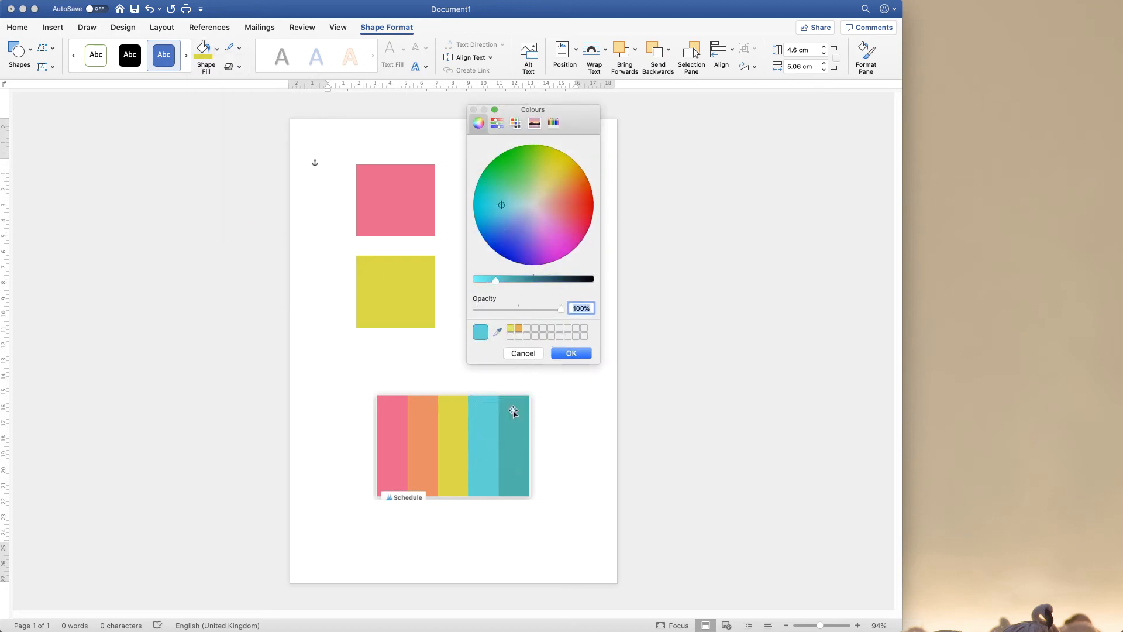
{"action": "left_click", "coordinate": [571, 352]}
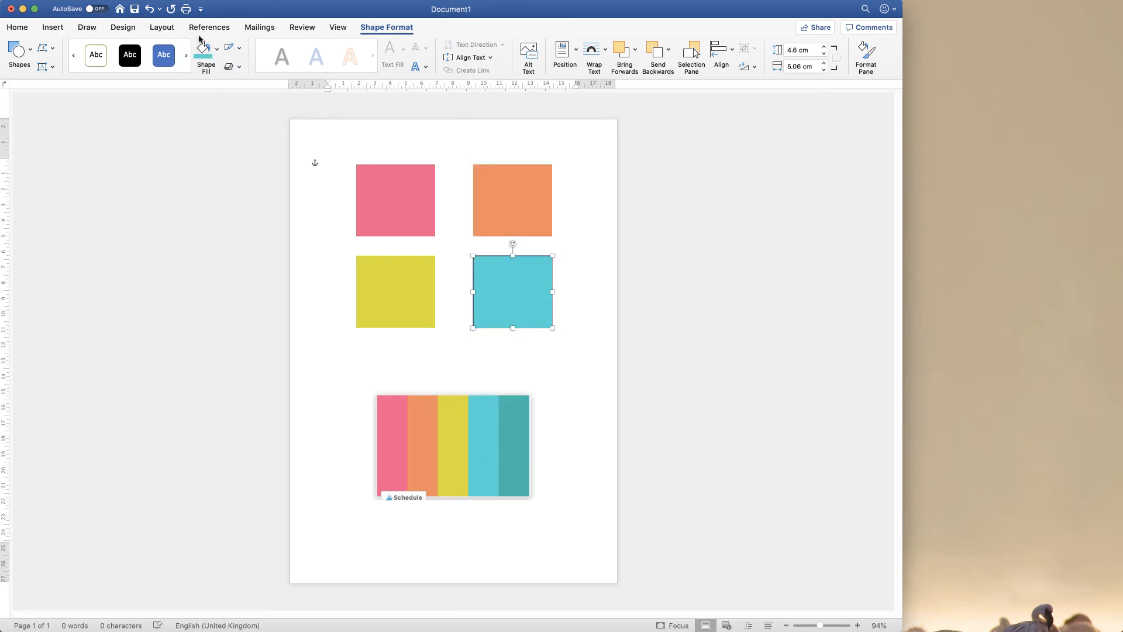
{"action": "left_click", "coordinate": [605, 412]}
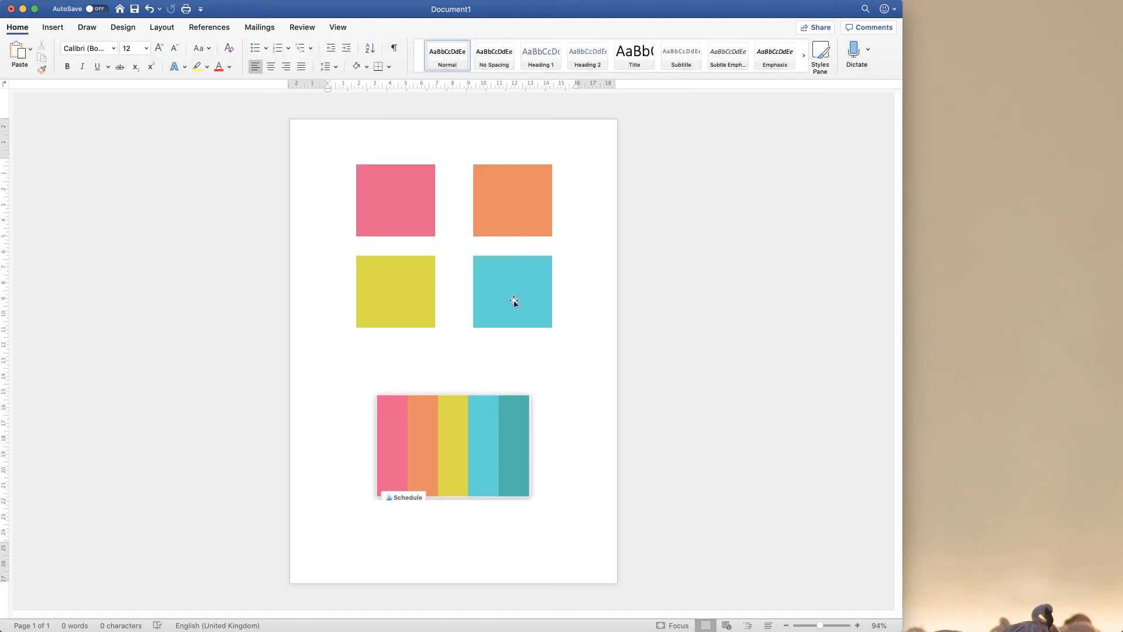
{"action": "mouse_move", "coordinate": [456, 396]}
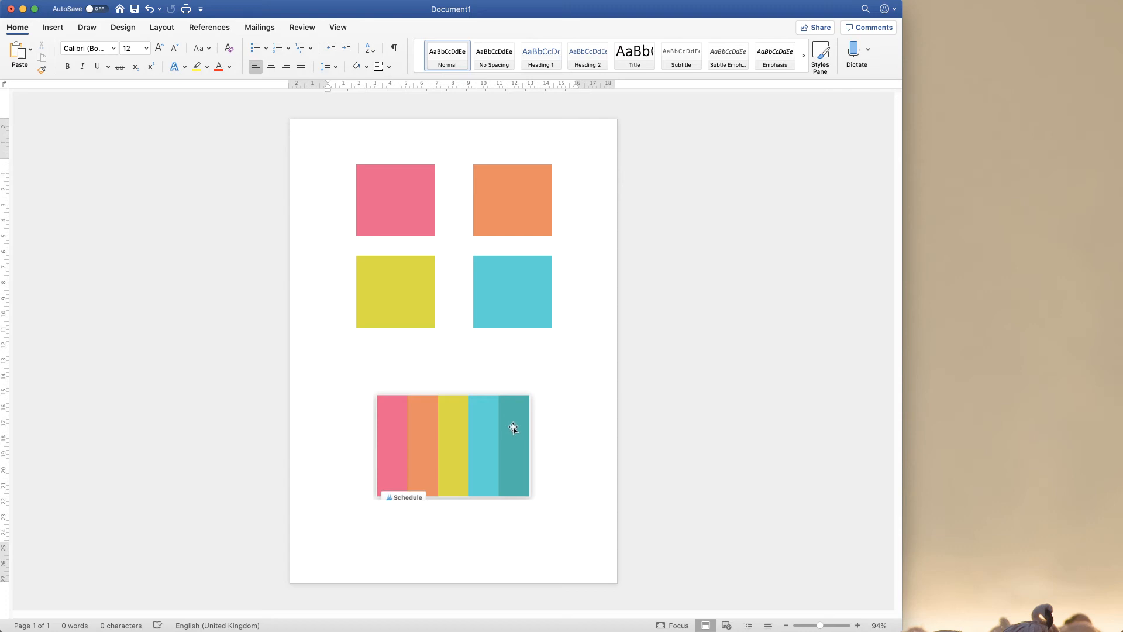
{"action": "left_click", "coordinate": [329, 163]}
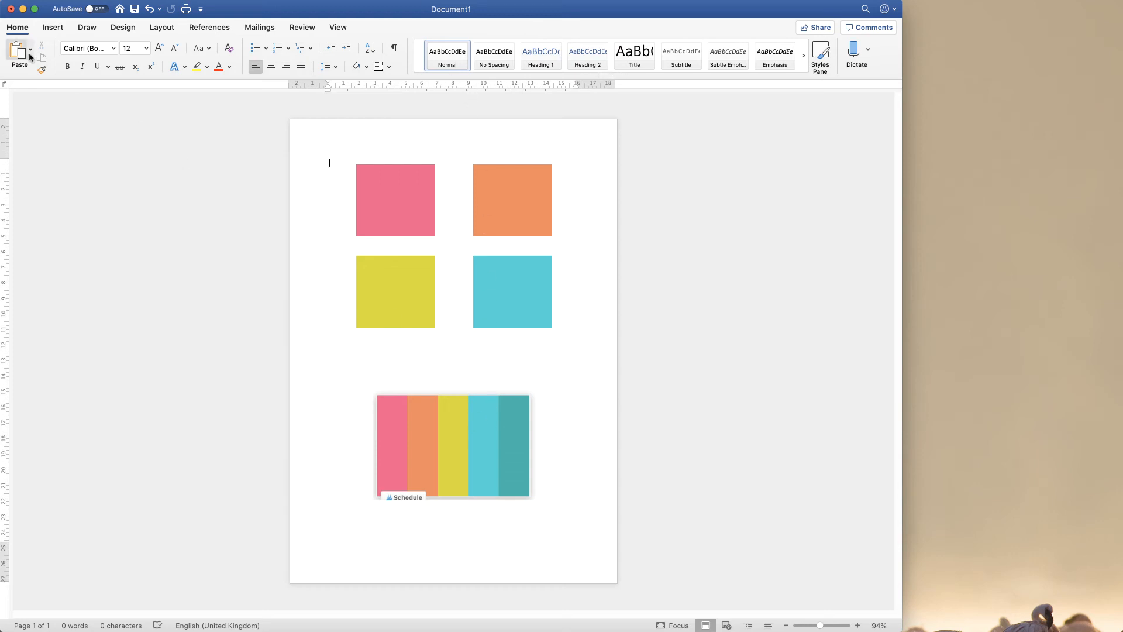
Insert the company logo picture from file and set it to float in front of text.
{"action": "left_click", "coordinate": [52, 27]}
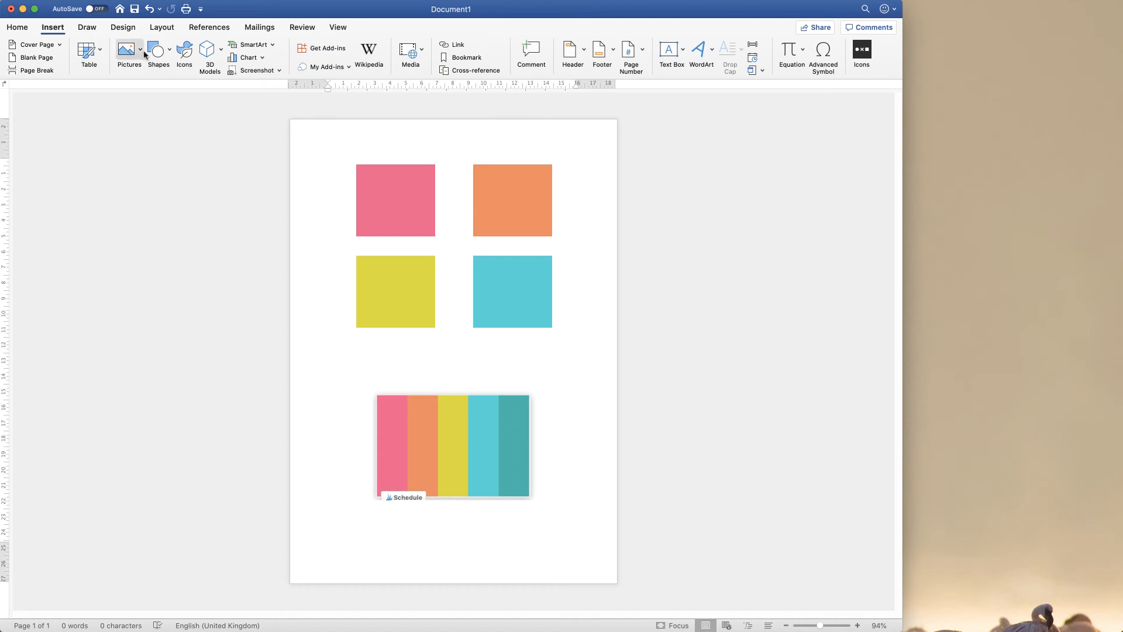
{"action": "left_click", "coordinate": [128, 51]}
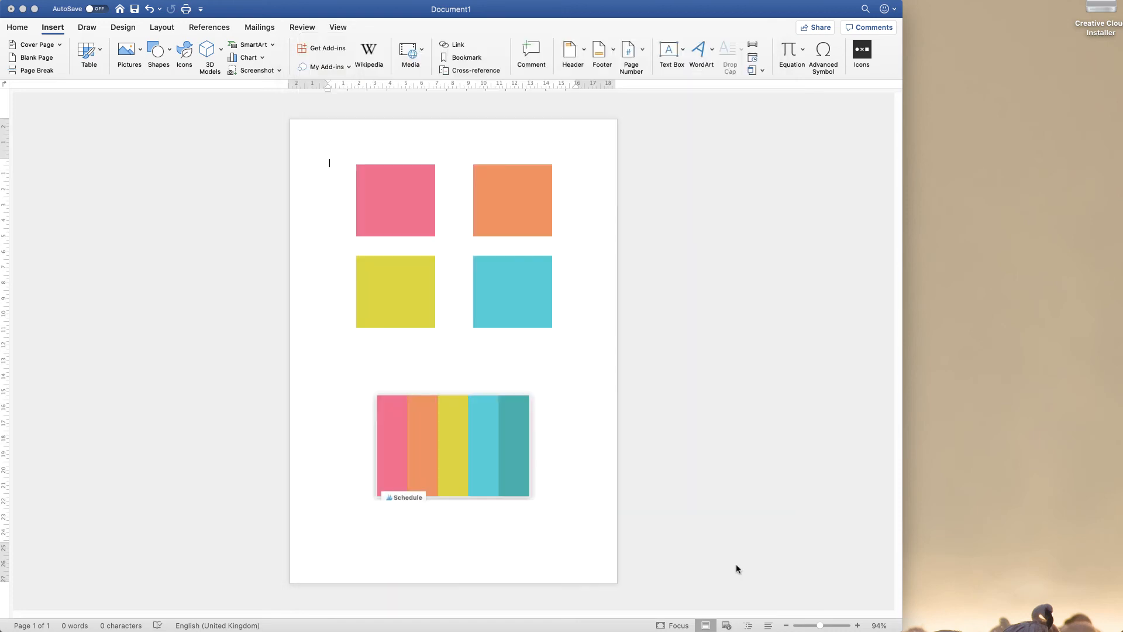
{"action": "left_click", "coordinate": [443, 230]}
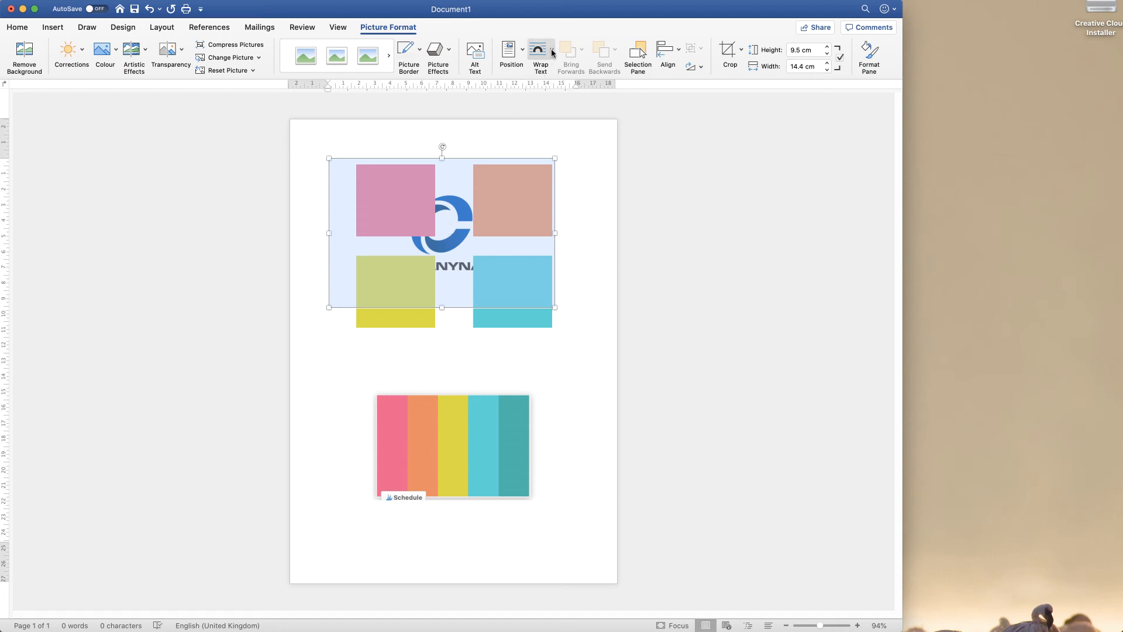
{"action": "left_click", "coordinate": [540, 56]}
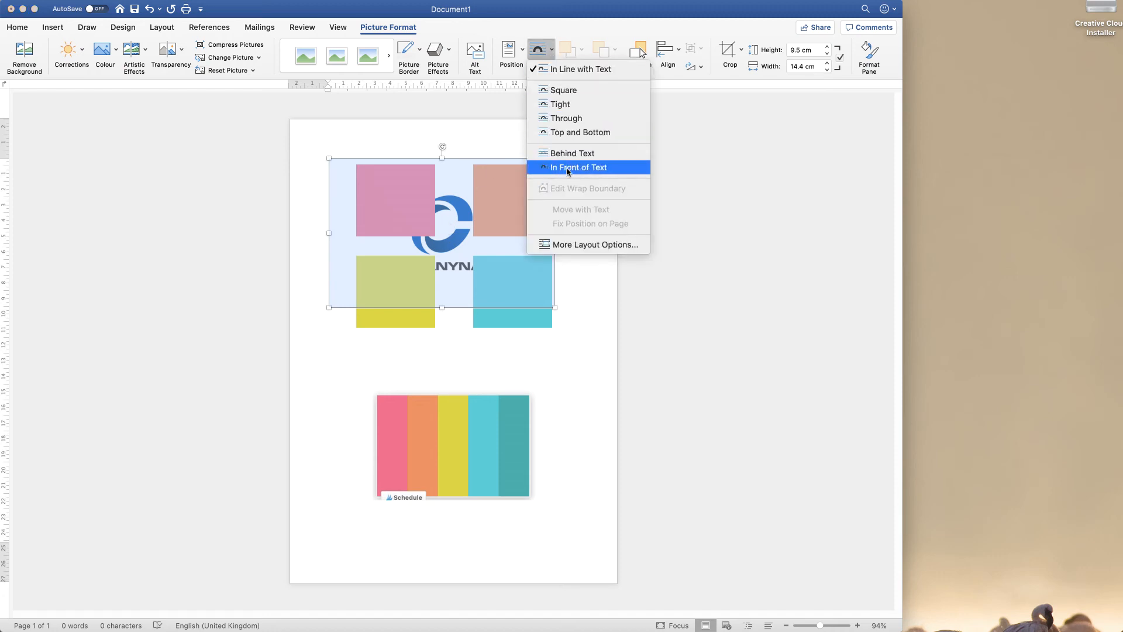
{"action": "left_click", "coordinate": [577, 167]}
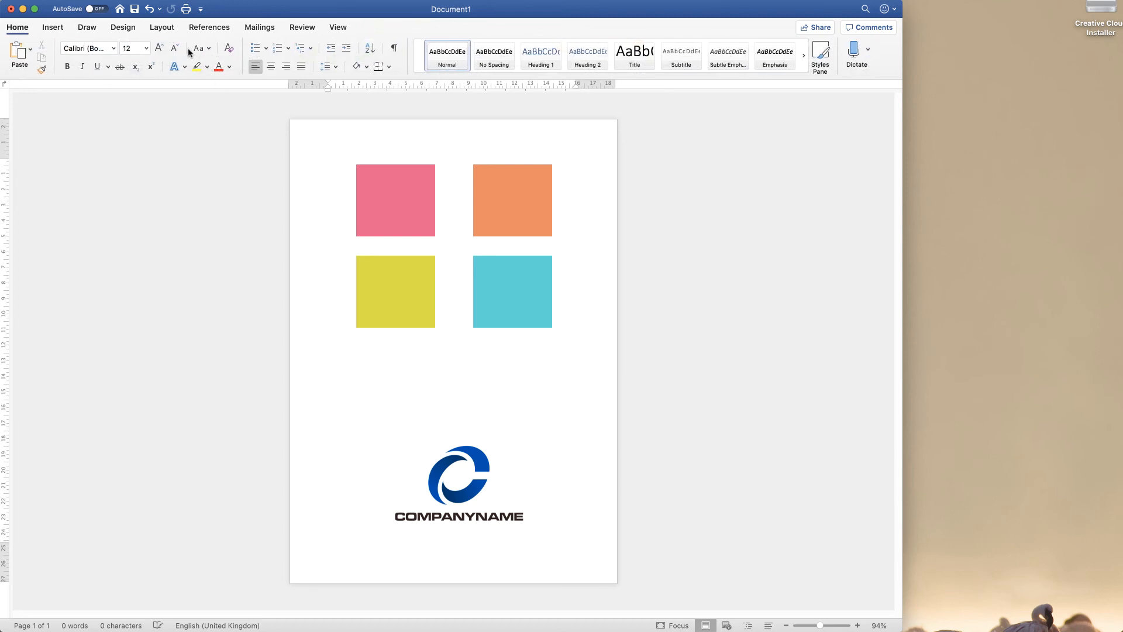
Fill the top-left square with the dark navy eyedroppered from the logo.
{"action": "left_click", "coordinate": [394, 200]}
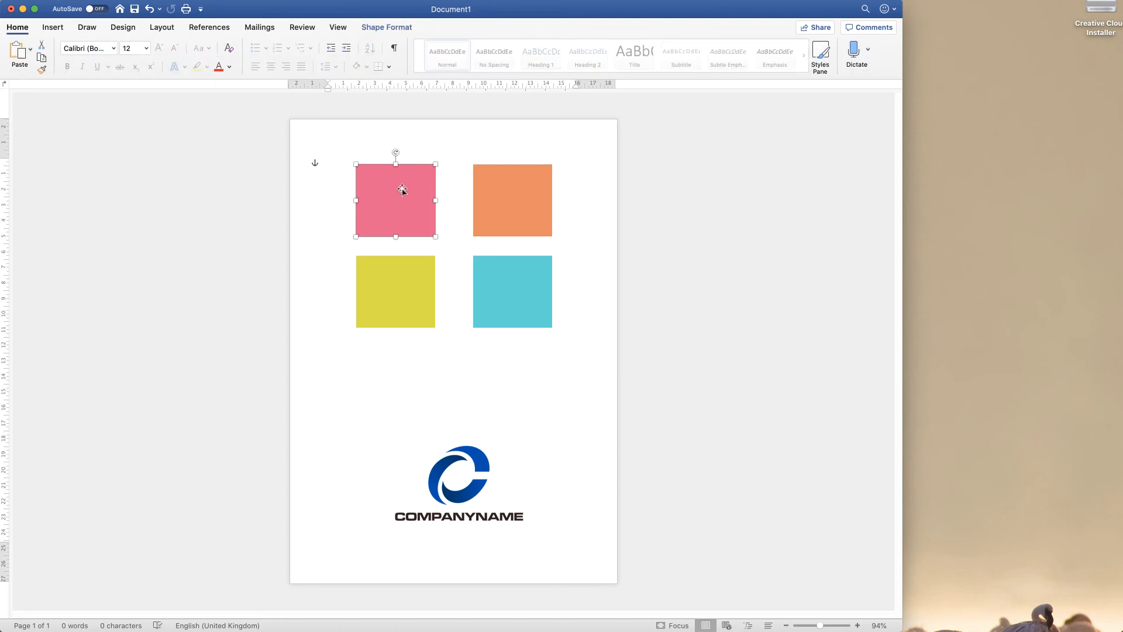
{"action": "mouse_move", "coordinate": [461, 460]}
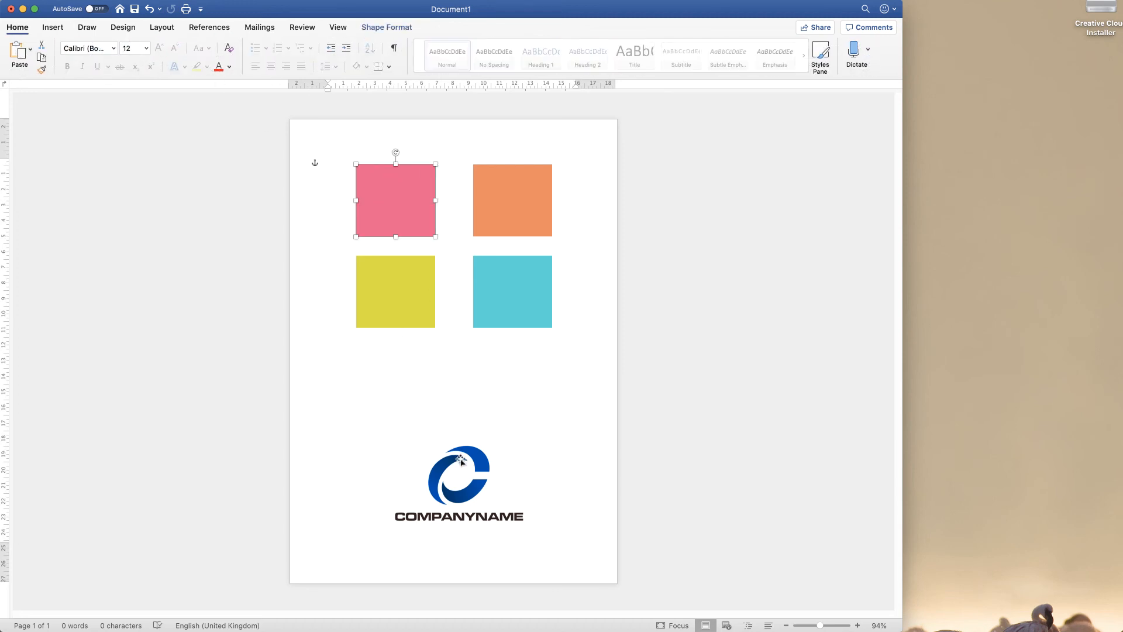
{"action": "left_click", "coordinate": [386, 27]}
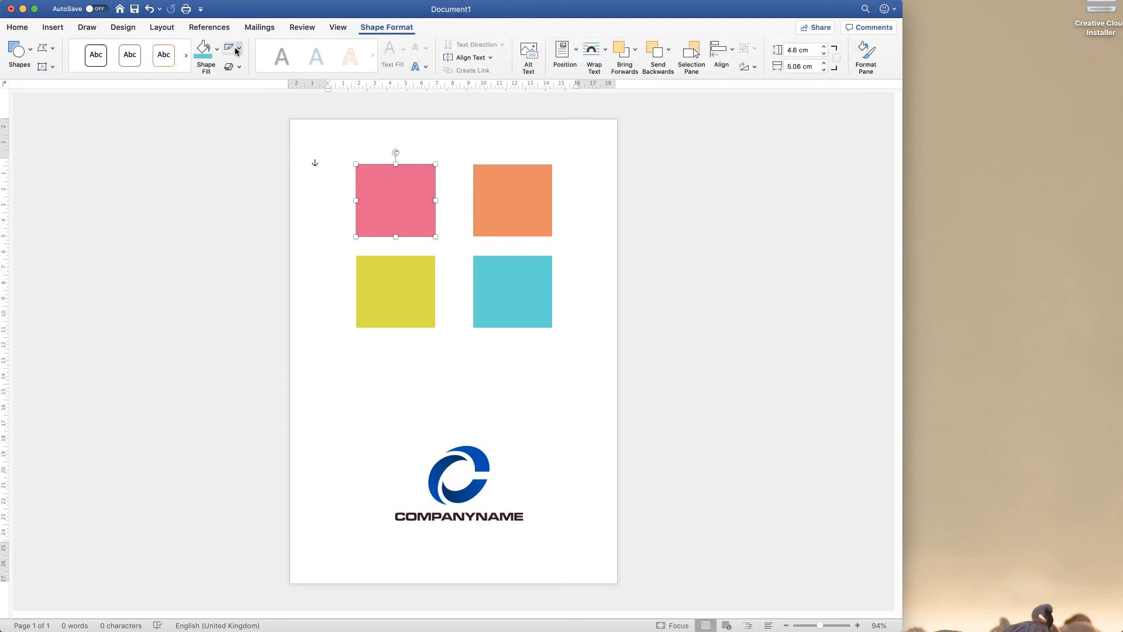
{"action": "left_click", "coordinate": [204, 49]}
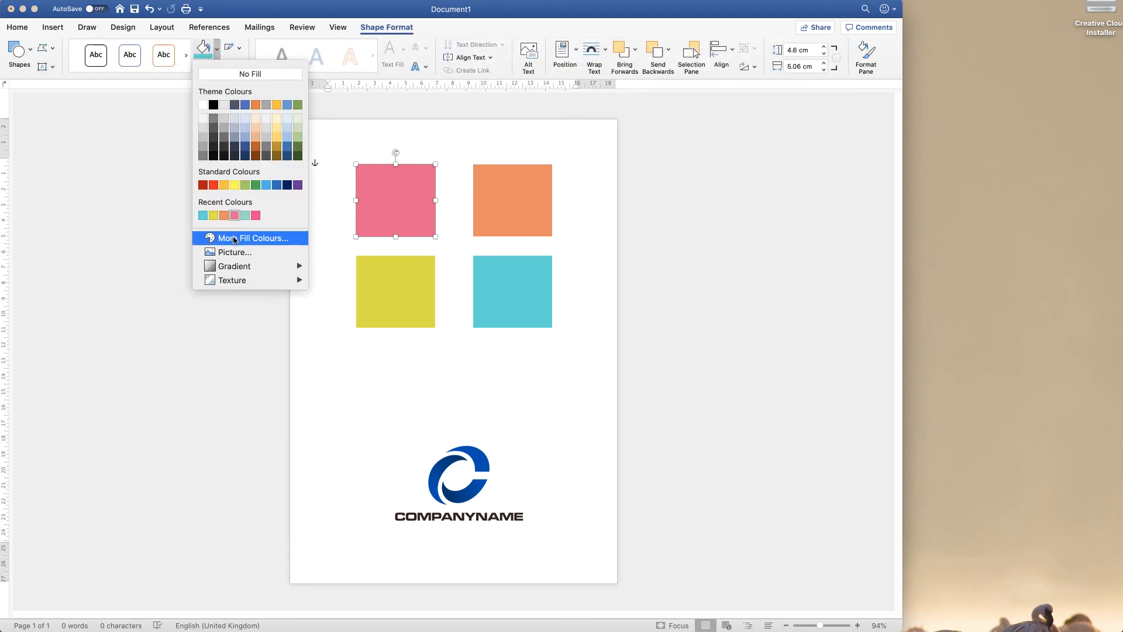
{"action": "left_click", "coordinate": [252, 238]}
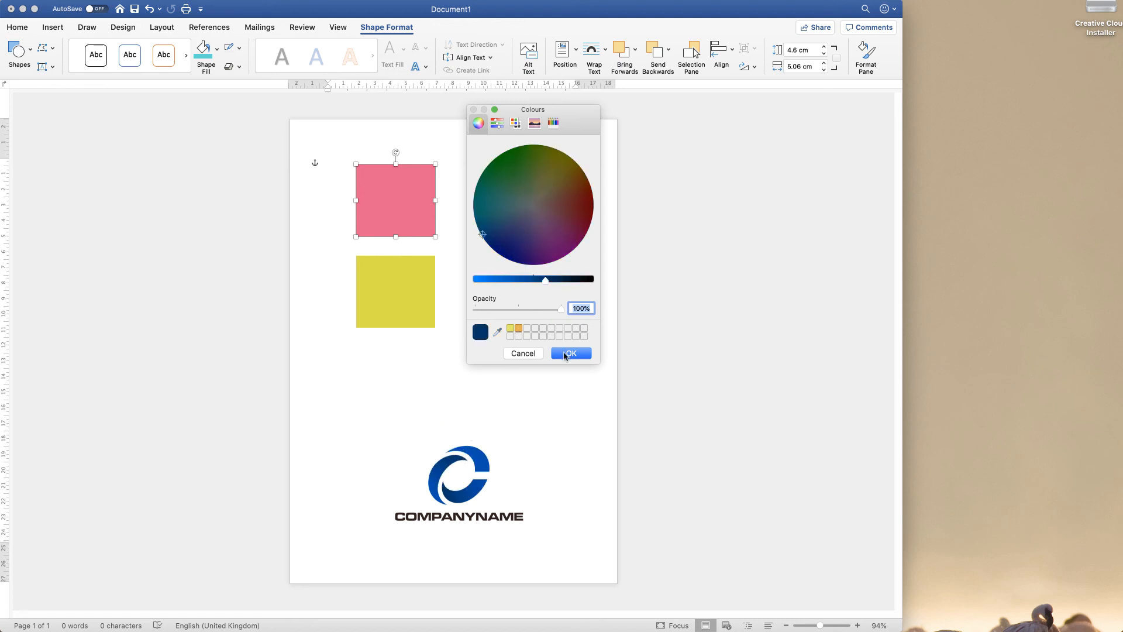
{"action": "left_click", "coordinate": [570, 352]}
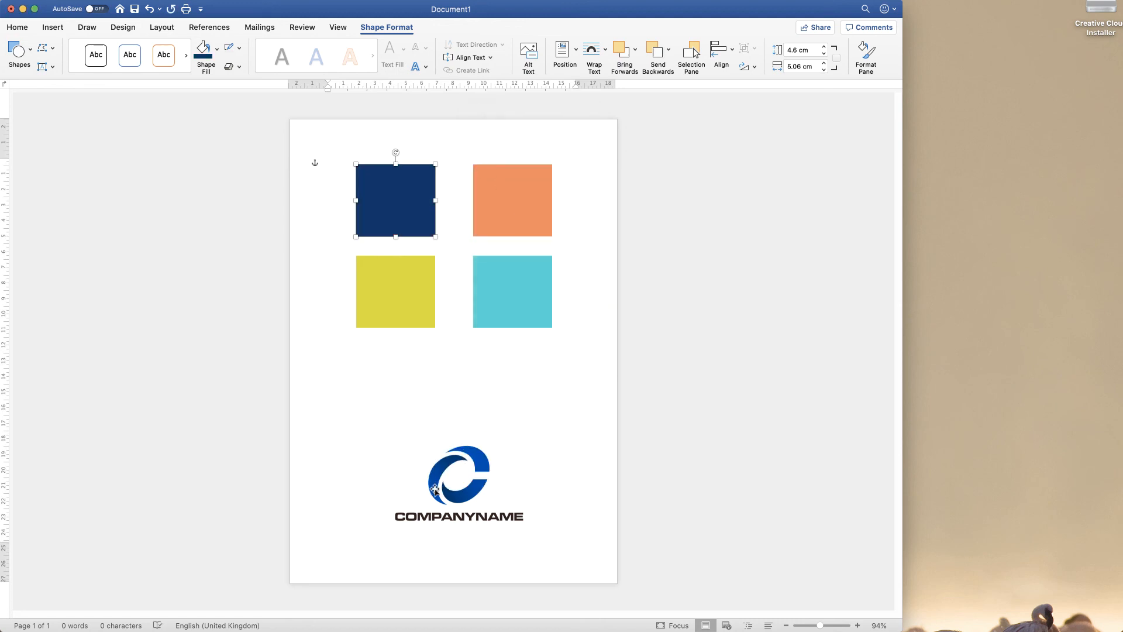
{"action": "left_click", "coordinate": [513, 201]}
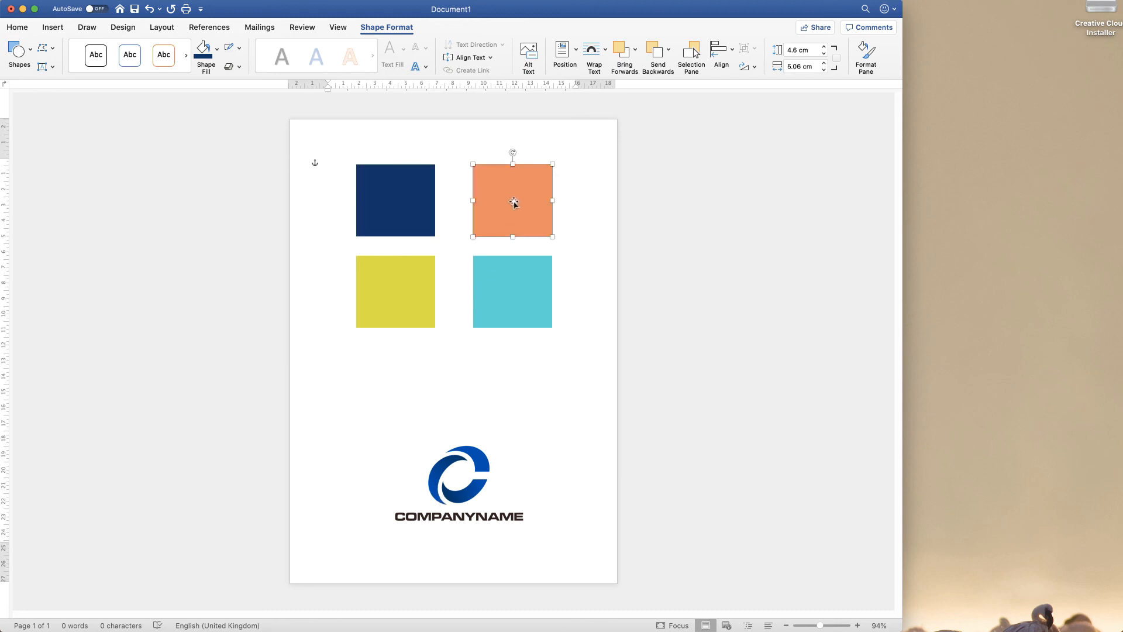
Fill the top-right square with the bright blue eyedroppered from the logo.
{"action": "left_click", "coordinate": [206, 57]}
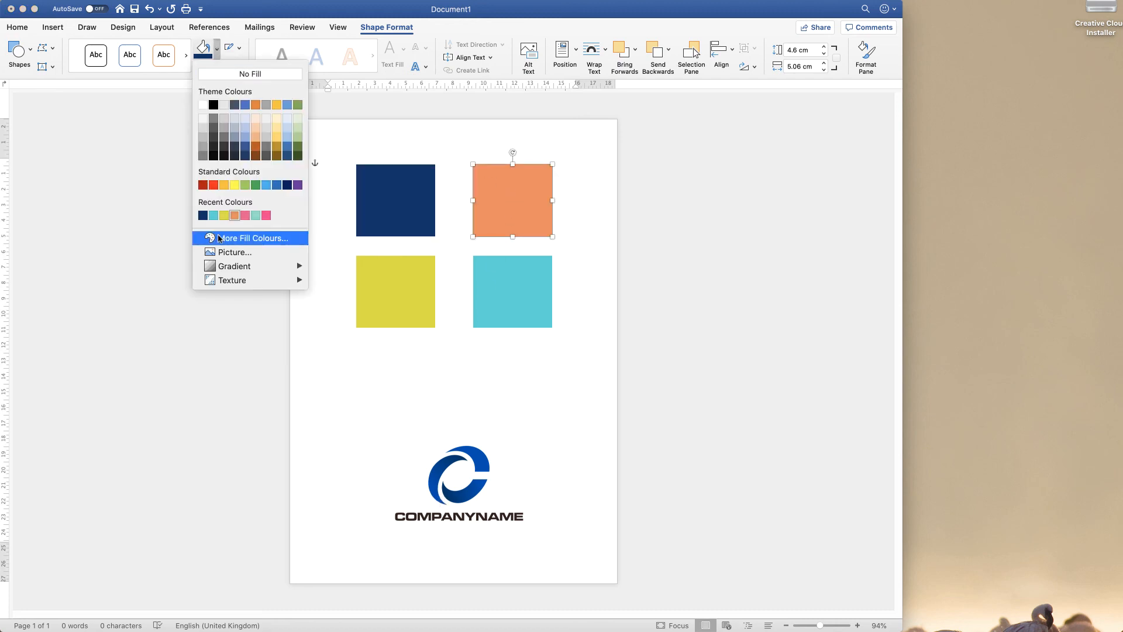
{"action": "left_click", "coordinate": [251, 238]}
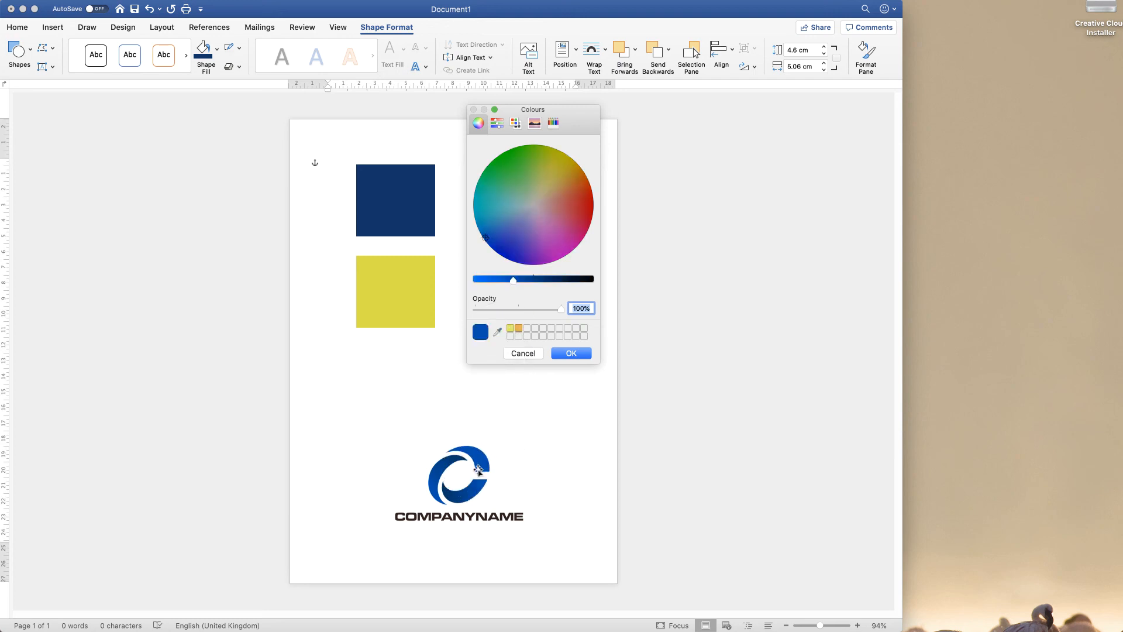
{"action": "left_click", "coordinate": [570, 352]}
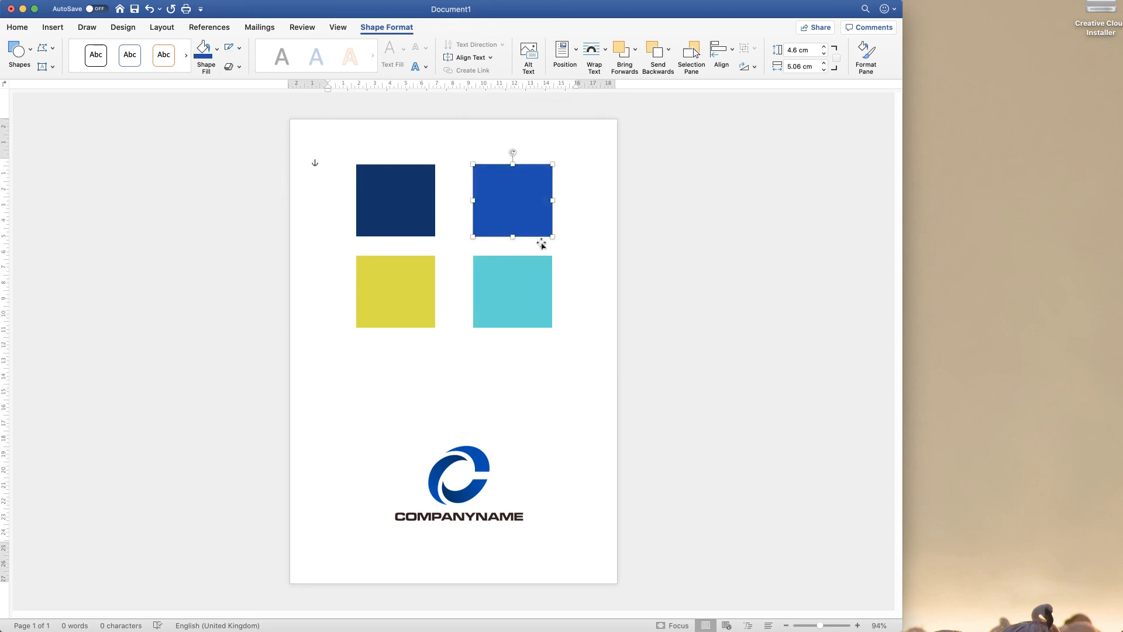
{"action": "left_click", "coordinate": [459, 480]}
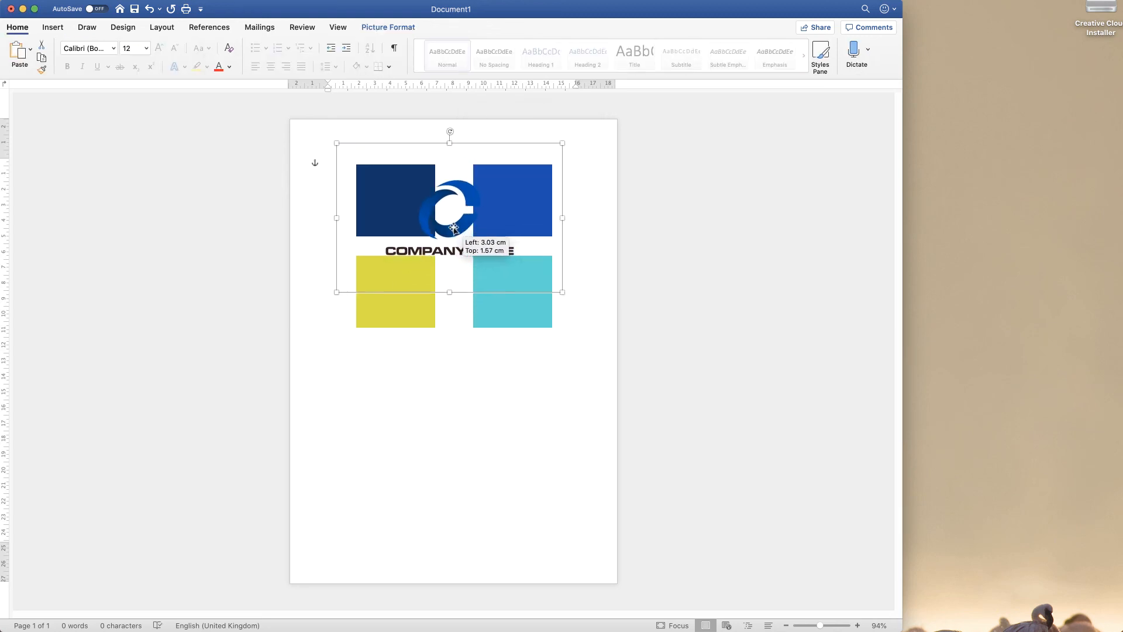
Drag the logo over the top squares, then down to just beneath the bottom squares.
{"action": "left_click_drag", "start_coordinate": [451, 219], "coordinate": [460, 217]}
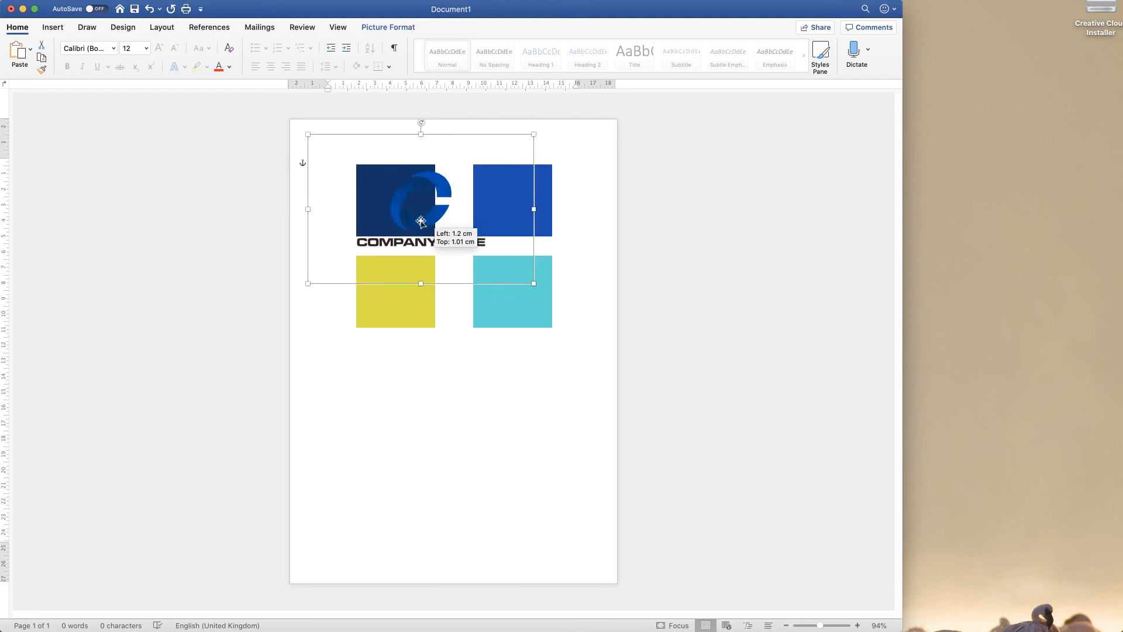
{"action": "left_click_drag", "start_coordinate": [421, 220], "coordinate": [440, 385]}
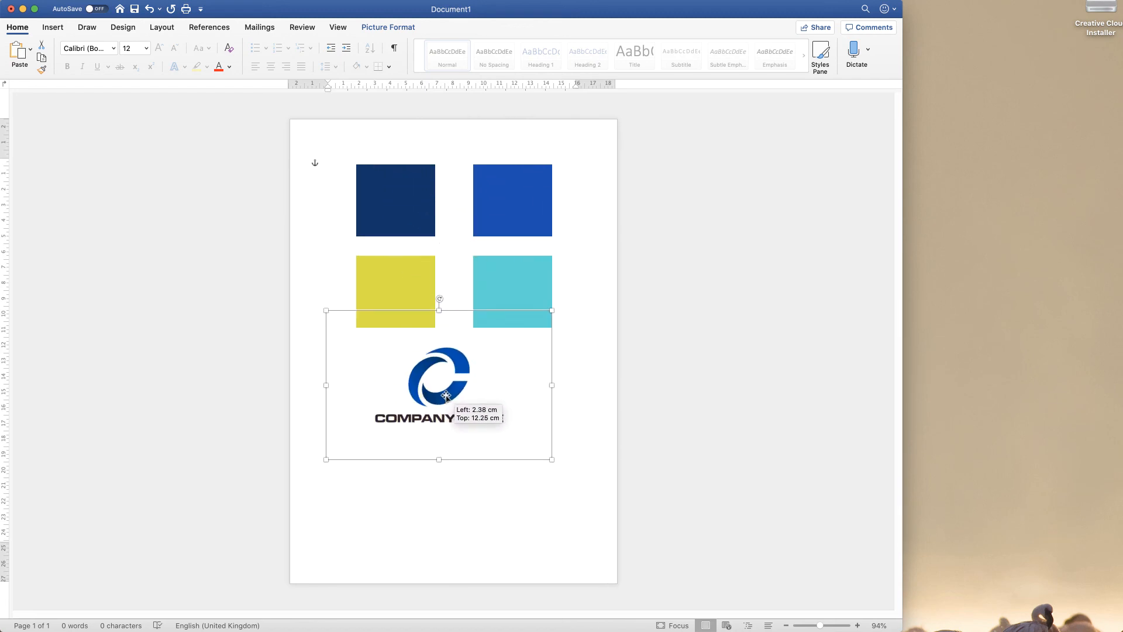